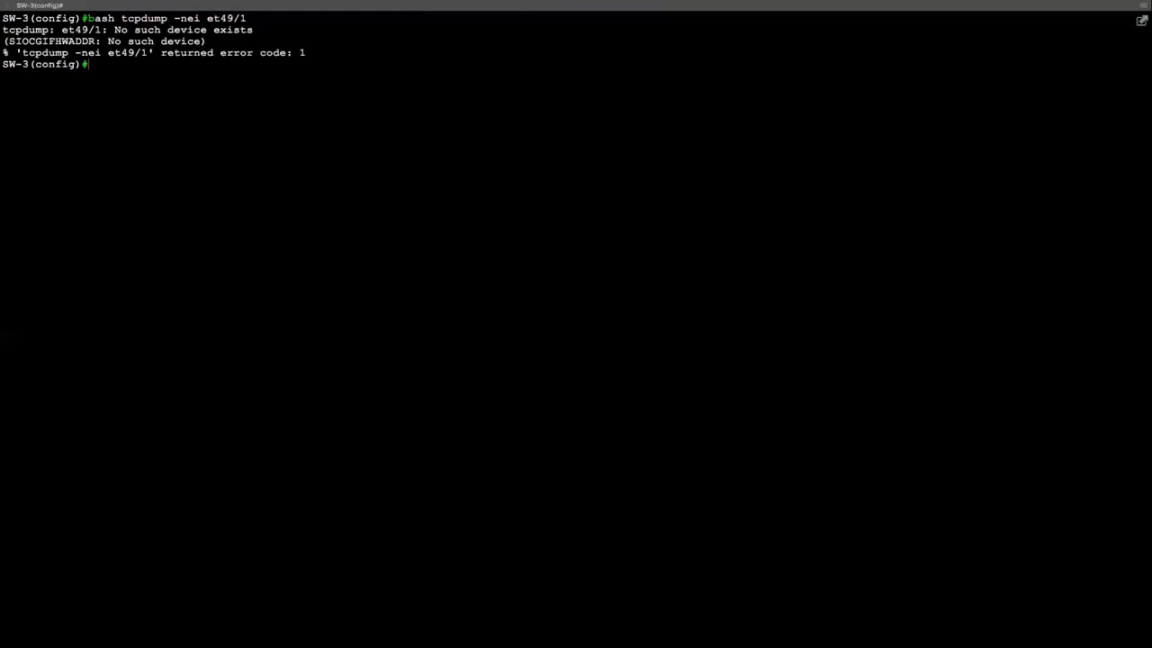
# - Find the kernel interface name matching et49 via 'bash ifconfig | grep et49' (et49_1)
pyautogui.write('bash if')
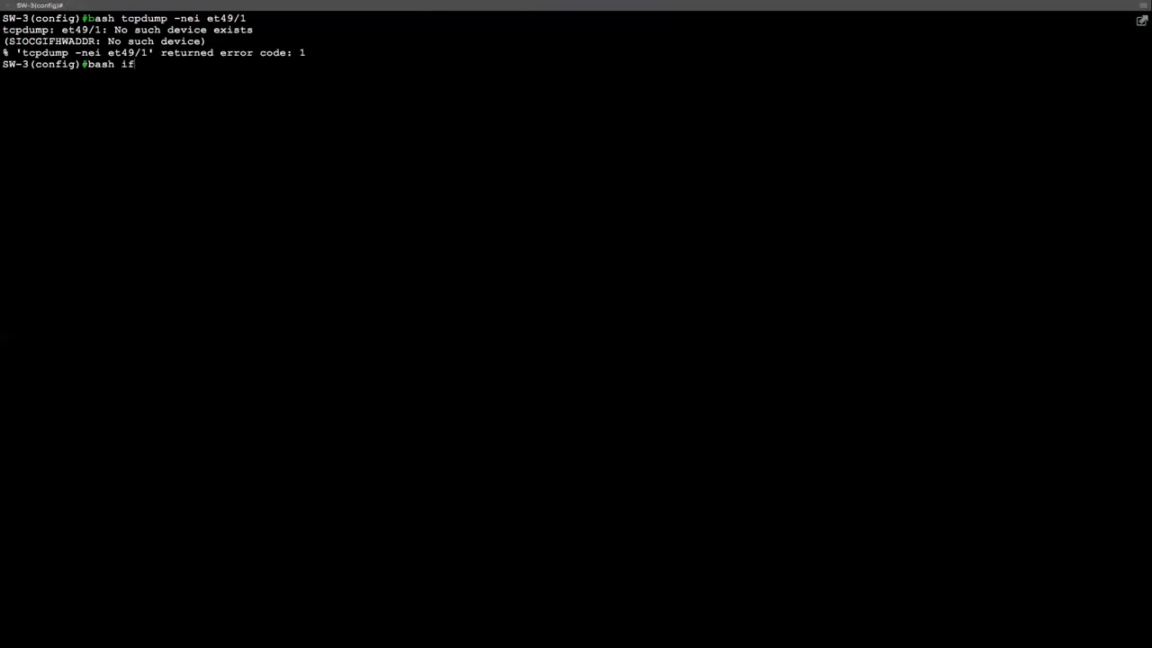
pyautogui.write('config | grep et49')
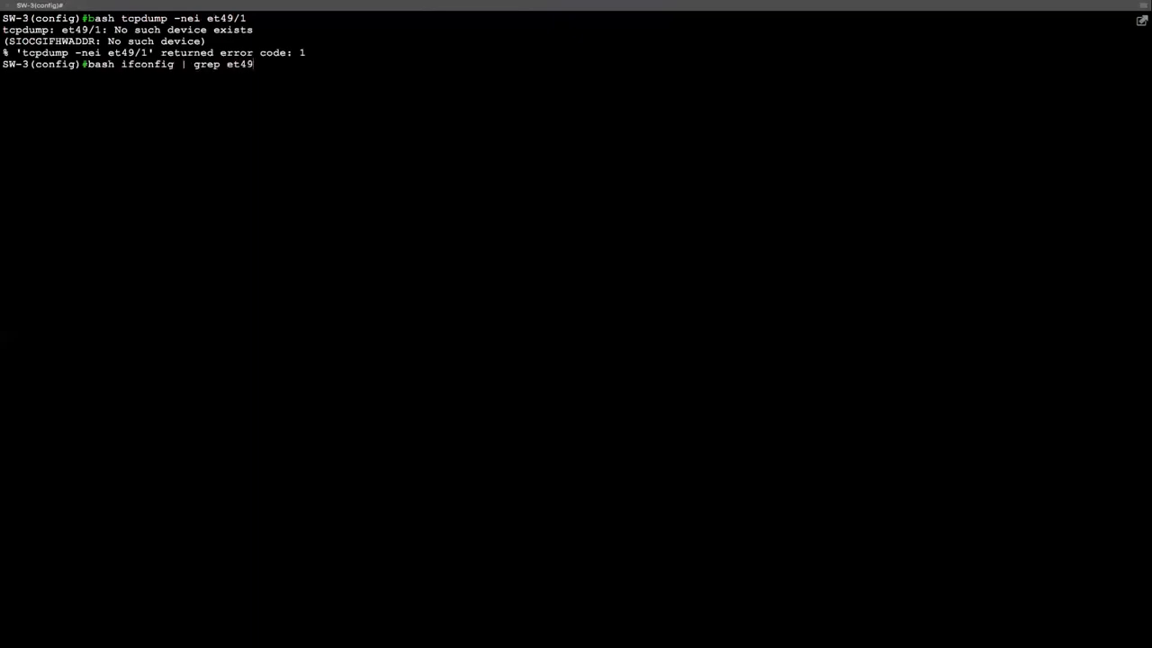
pyautogui.press('Return')
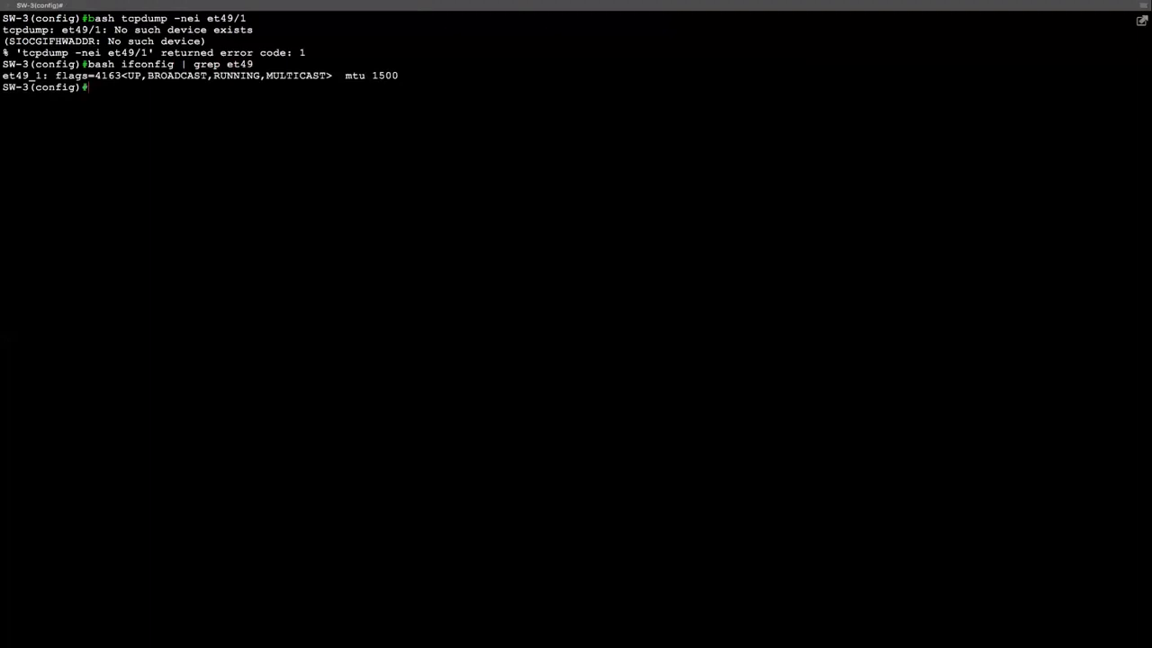
# - Start a 10-packet tcpdump capture on et49_1 with 'bash tcpdump -nei et49_1 -c 10'
pyautogui.write('bash tcpdump -nei et49/1')
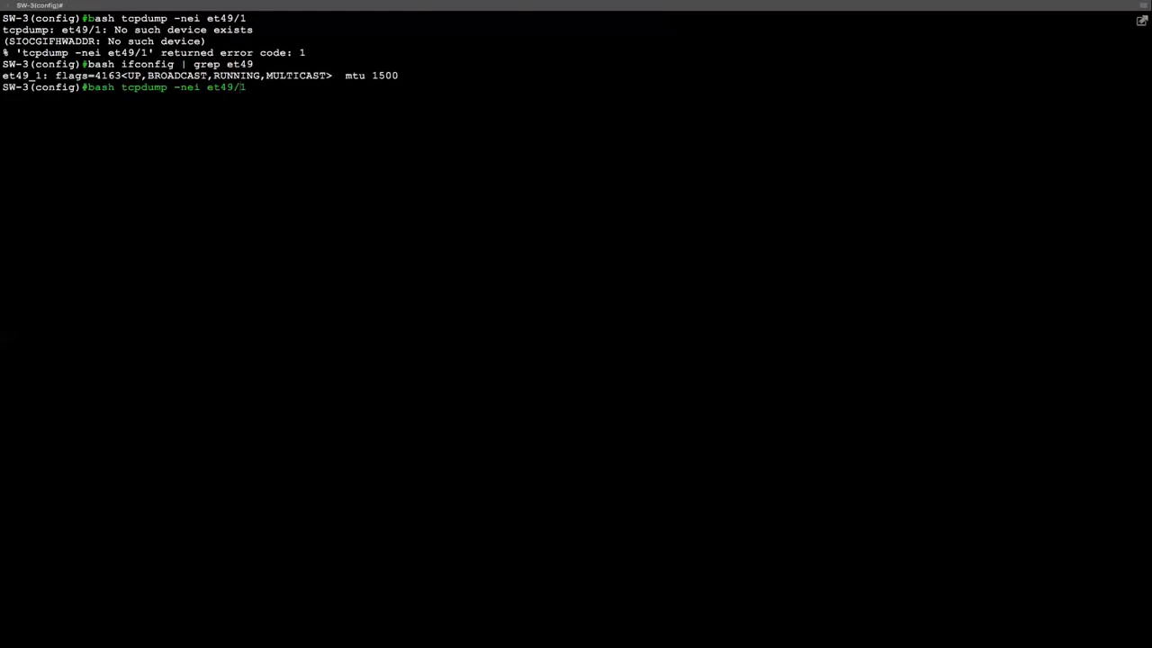
pyautogui.write('_1')
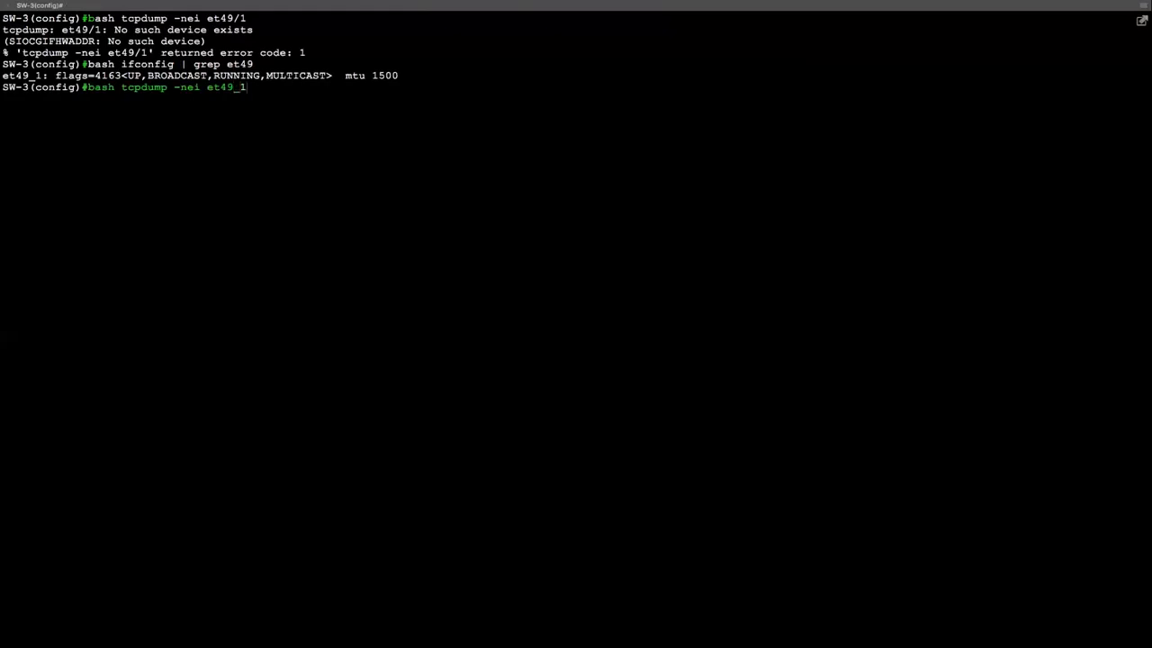
pyautogui.write('-c 10')
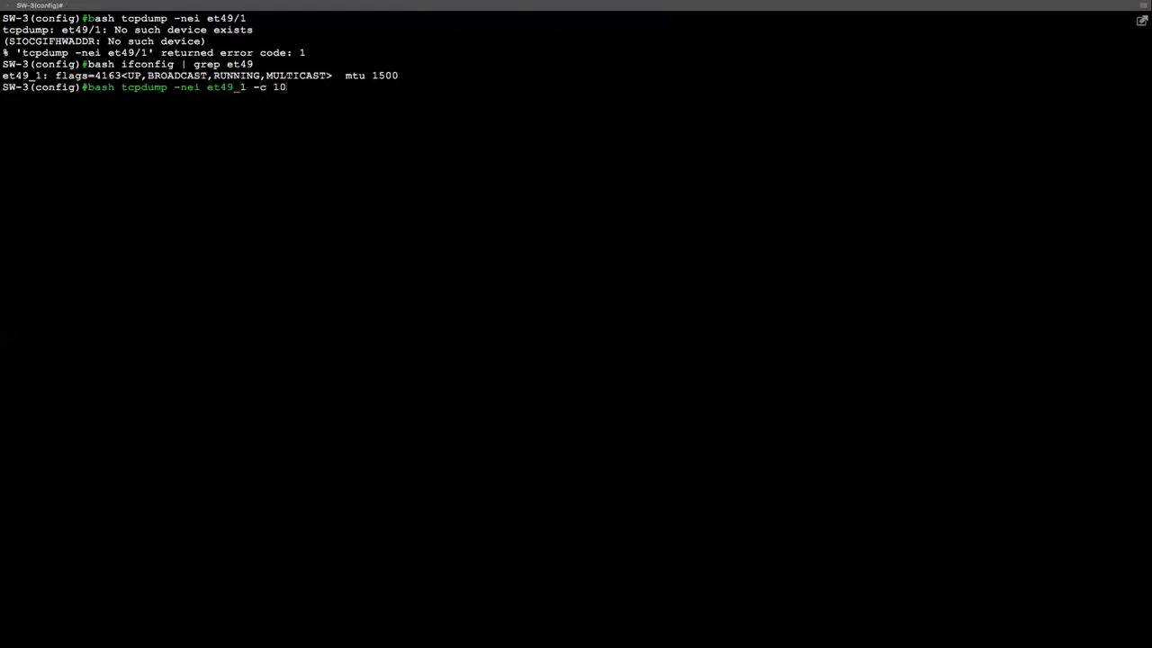
pyautogui.press('Return')
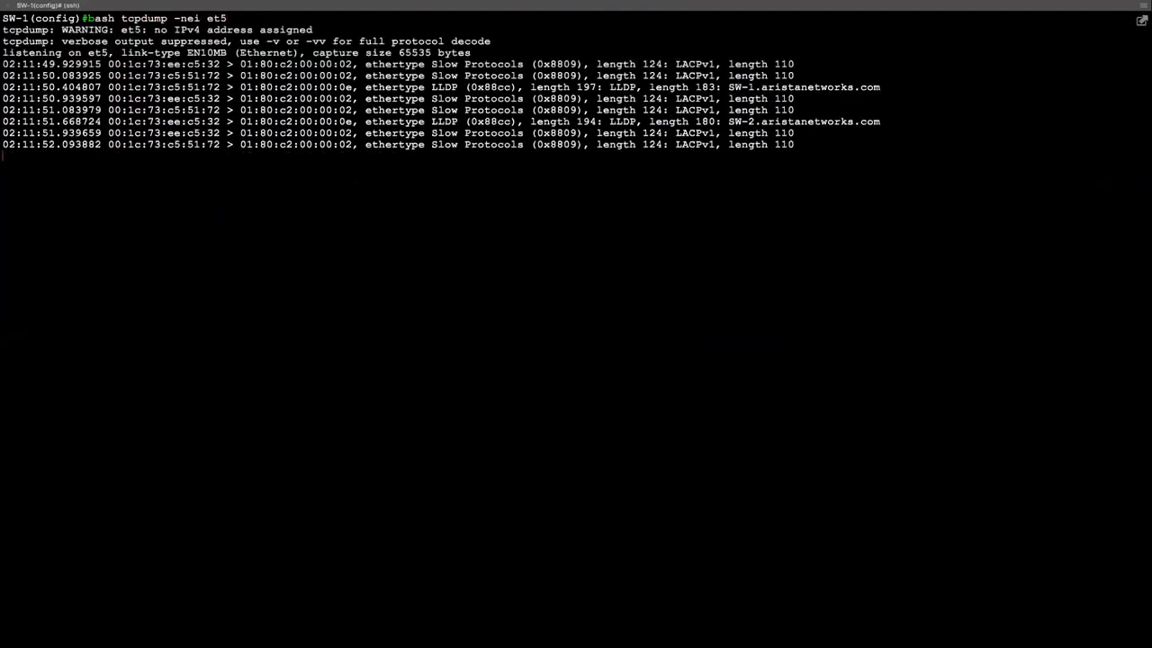
# - Stop the et5 capture, then capture BGP traffic on vlan10 and stop it
pyautogui.press('ctrl+c')
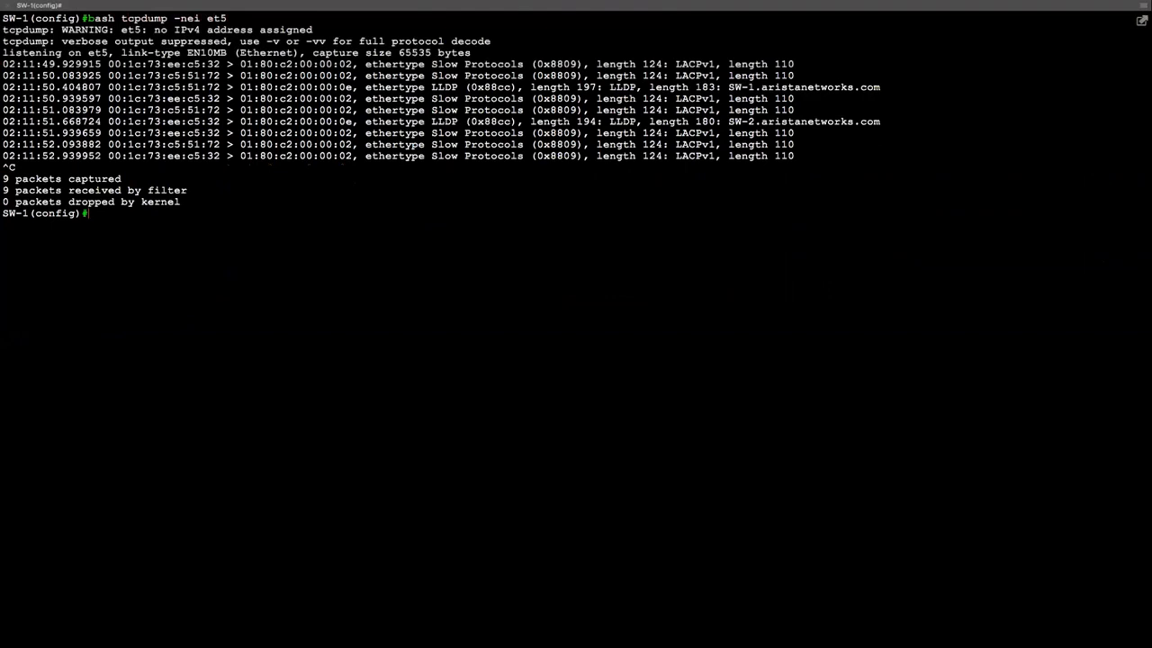
pyautogui.write('bash tcpdump -nei vlan')
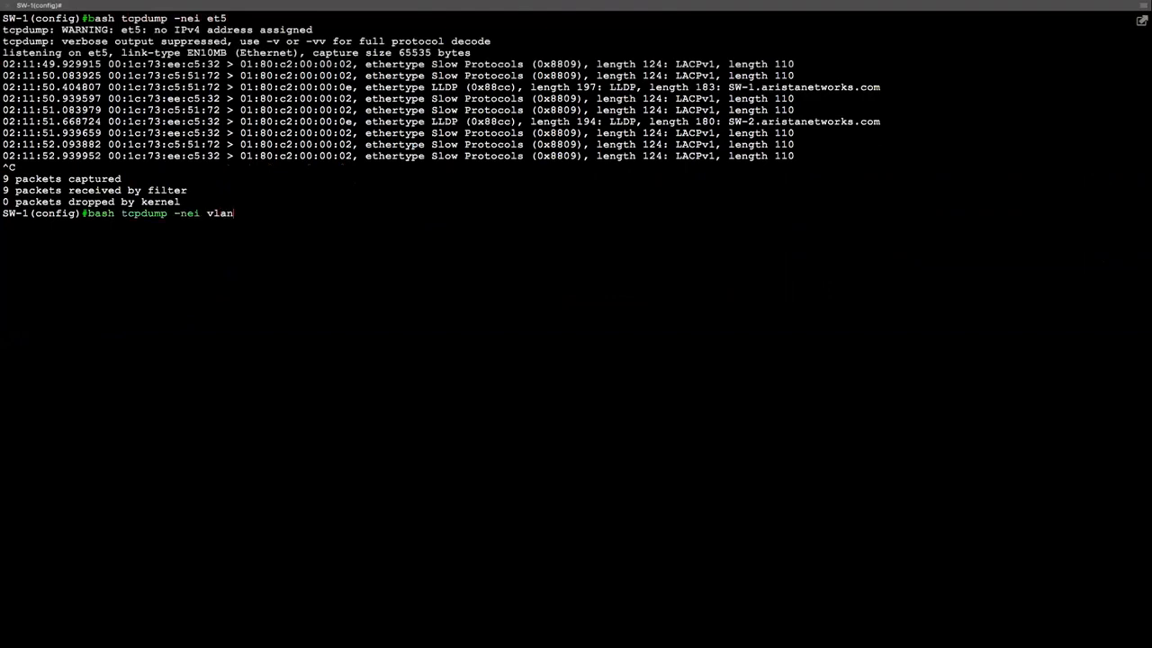
pyautogui.press('Return')
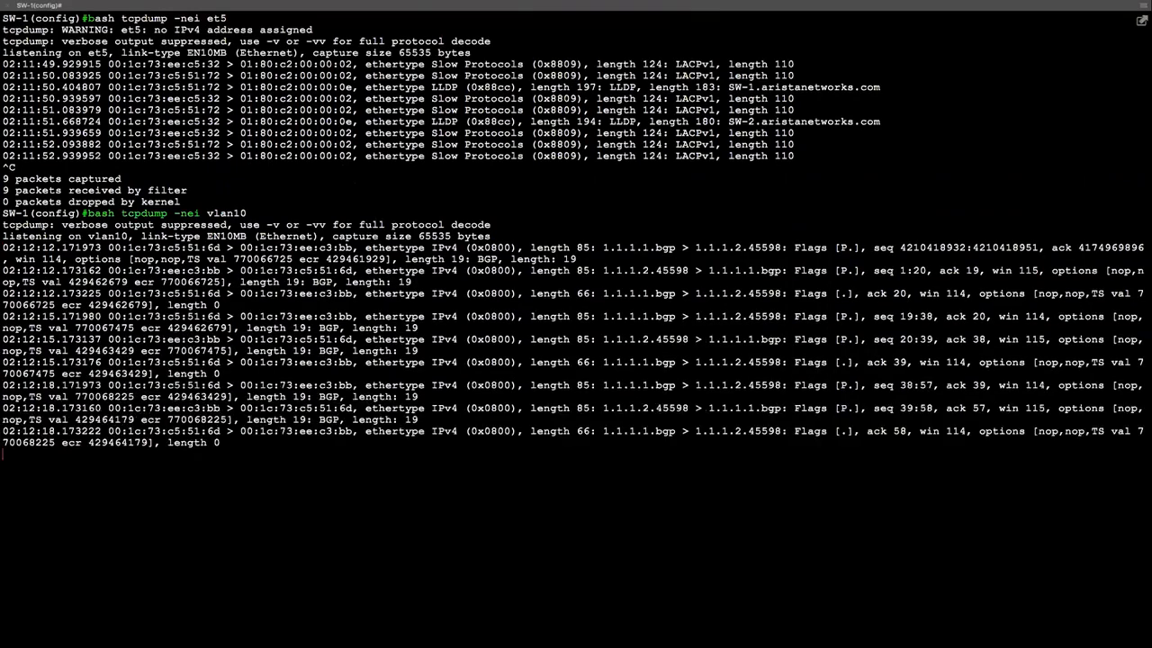
pyautogui.press('ctrl+c')
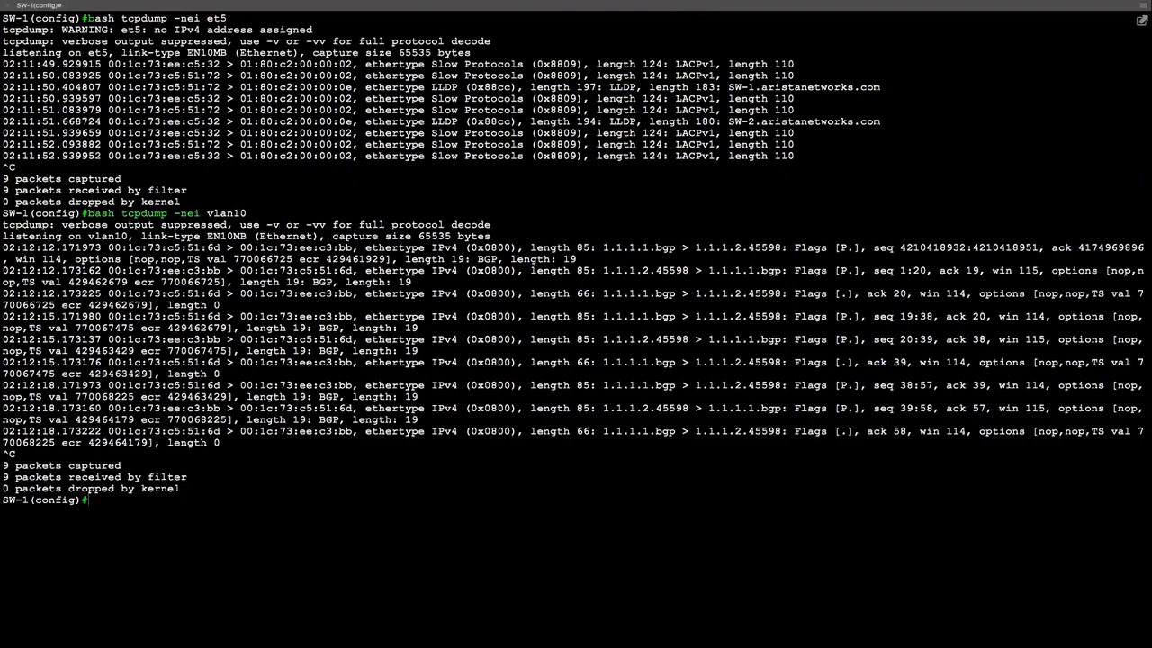
# - Start a bash ping toward the 1.x peer address
pyautogui.write('bash ping 1.')
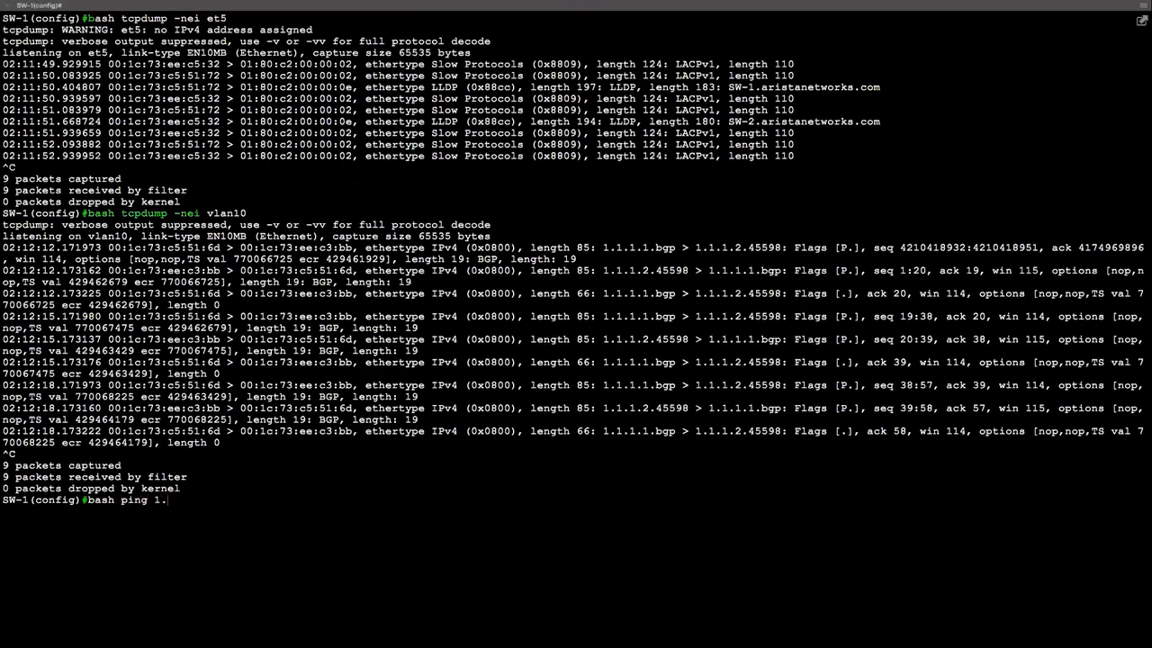
pyautogui.press('Return')
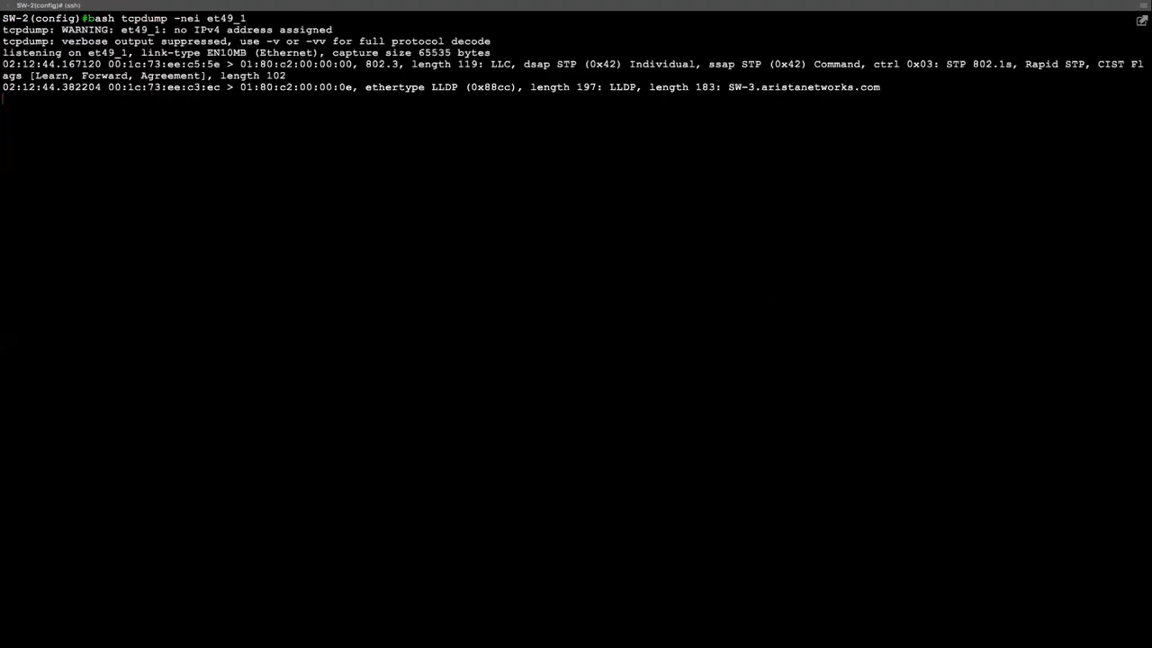
# - Stop the et49_1 capture and then the po1 capture on SW-2
pyautogui.press('ctrl+c')
pyautogui.write('bash tcpdump -nei po1')
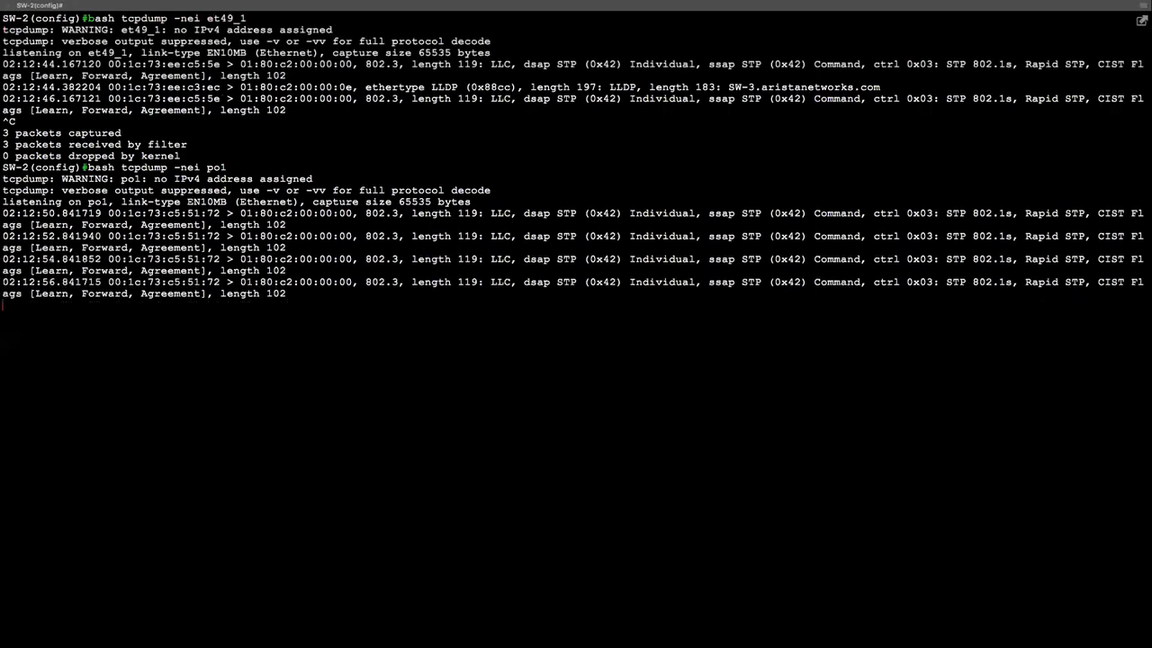
pyautogui.press('ctrl+c')
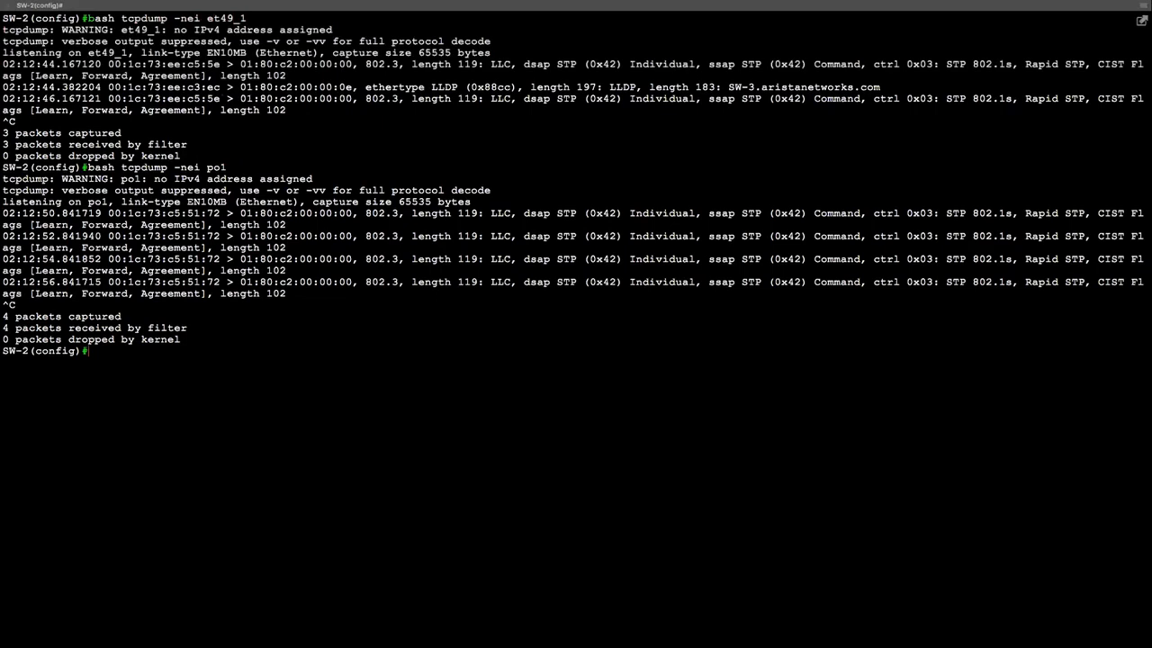
# - Set monitor session 1 source to Port-Channel 1 after Ethernet5 is rejected as a LAG member
pyautogui.write('monitor s')
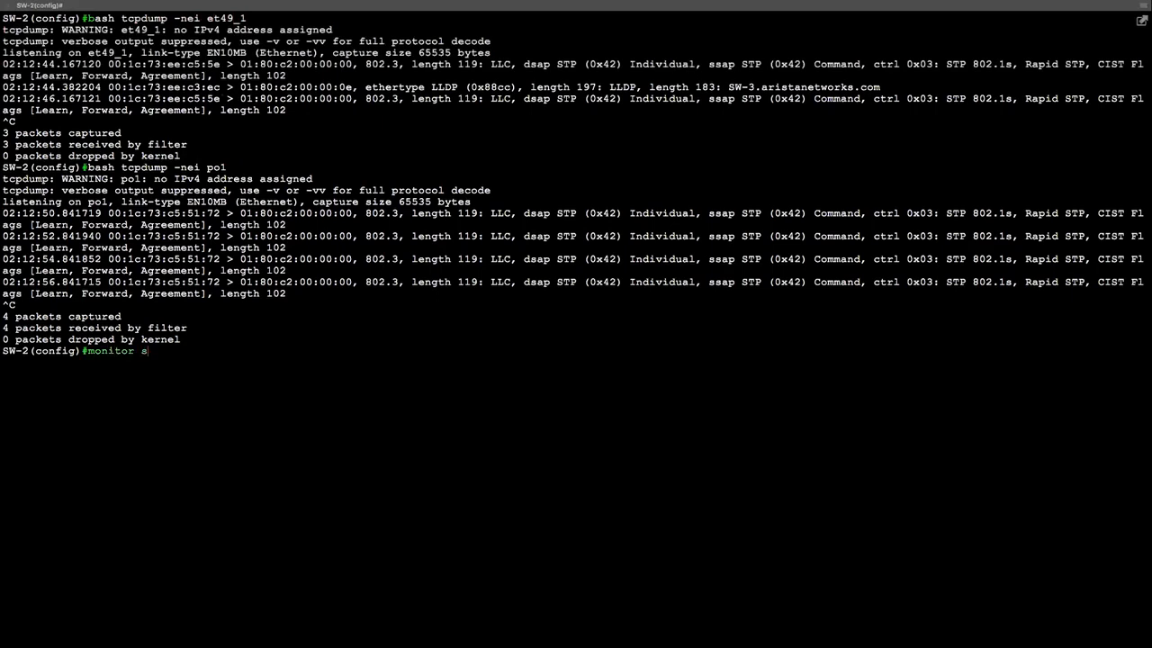
pyautogui.write('ession 1 source e')
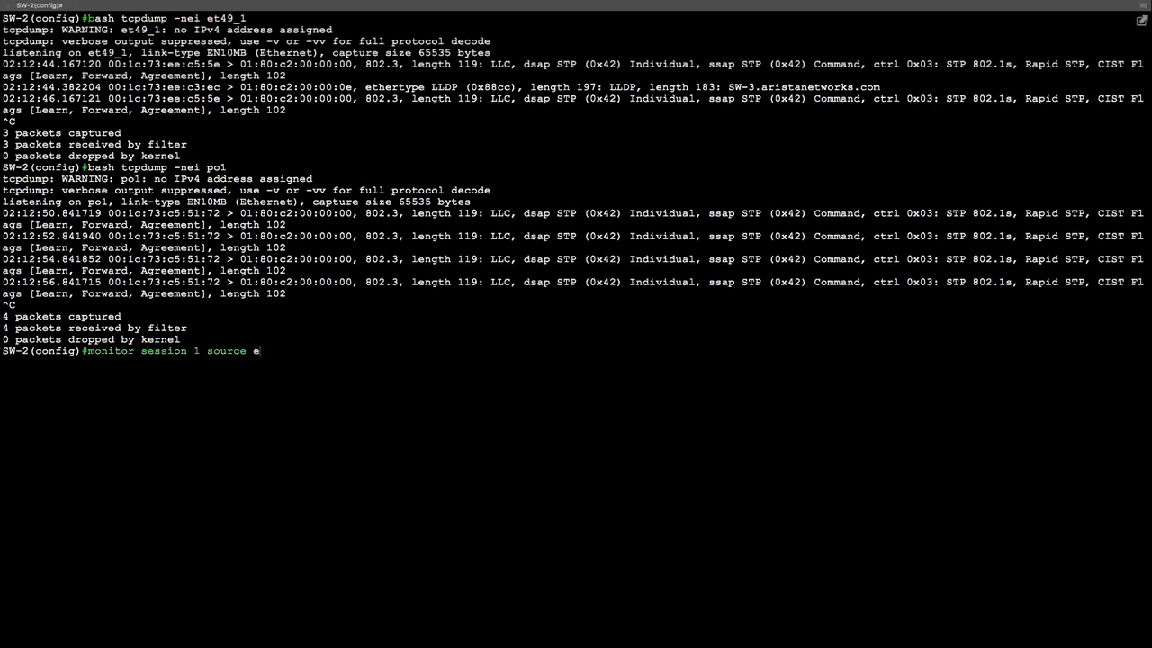
pyautogui.press('Return')
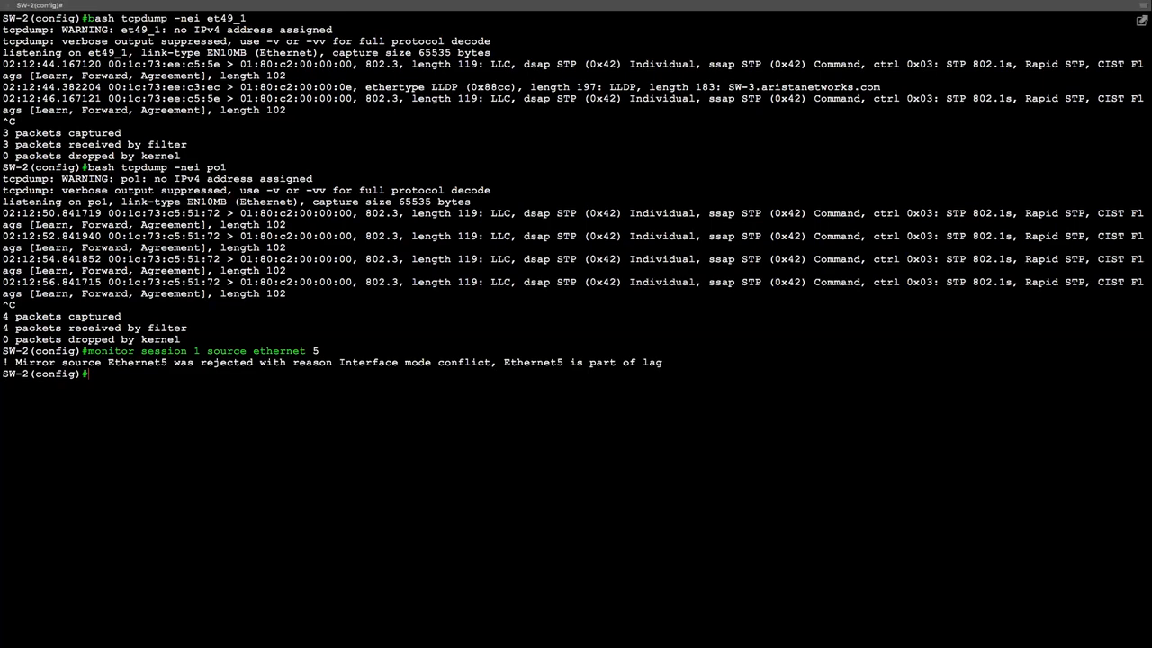
pyautogui.write('monitor session 1 source etherne')
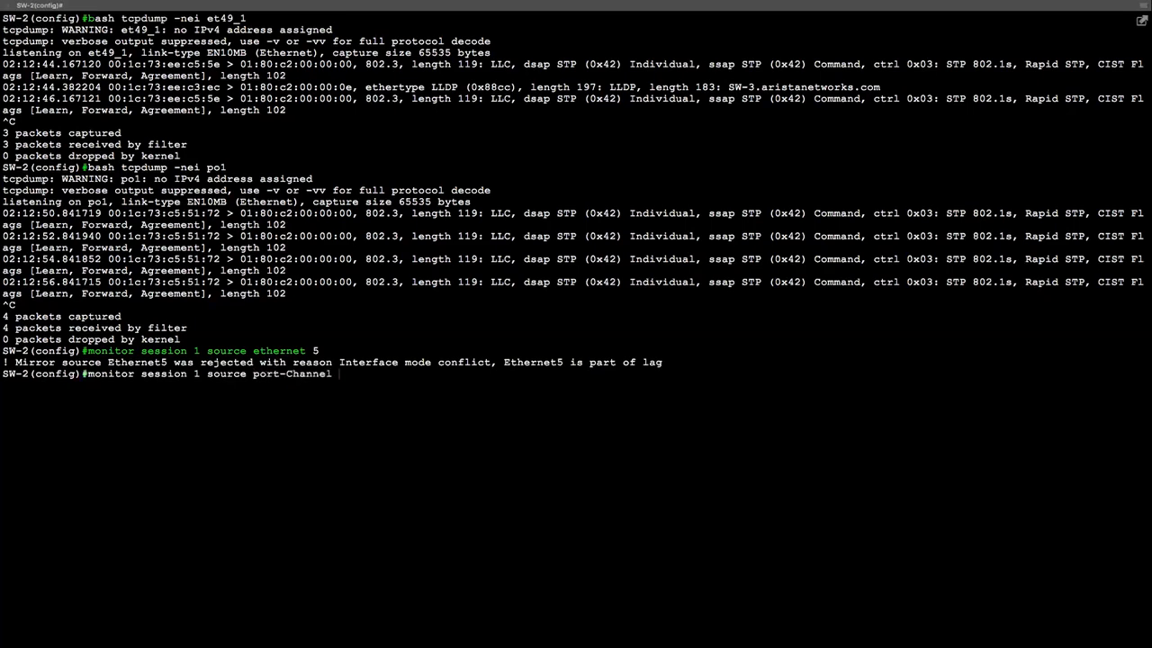
pyautogui.press('Return')
pyautogui.write('monitor session 1')
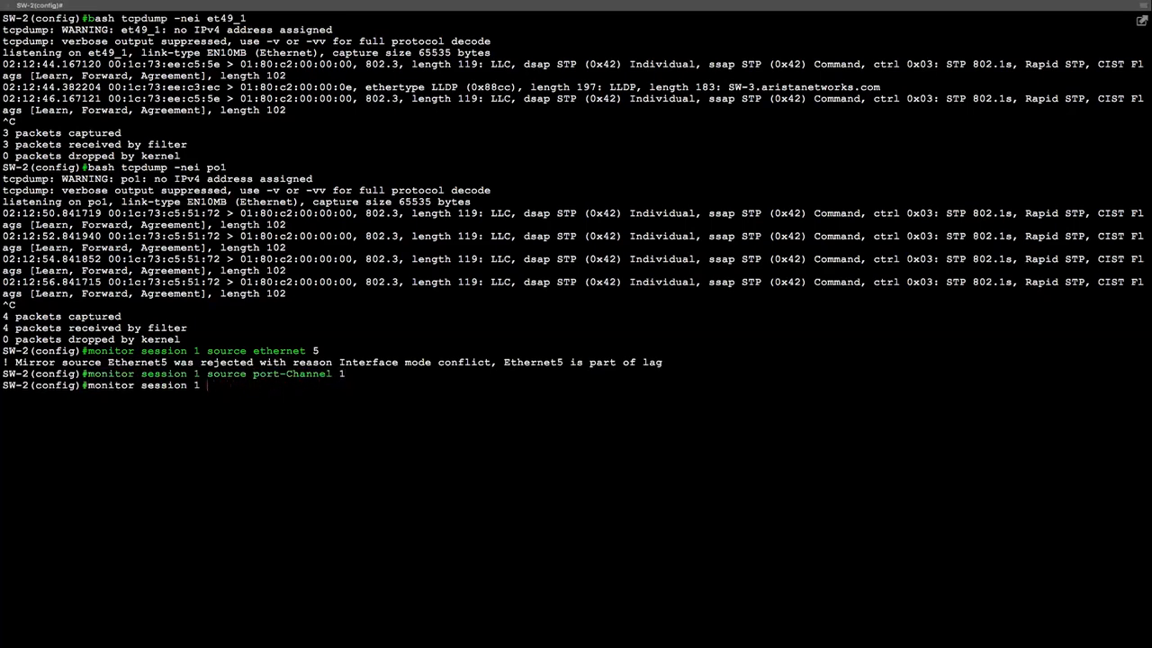
# - Set monitor session 1 destination to CPU and display the monitor session (mirror0)
pyautogui.write('destination')
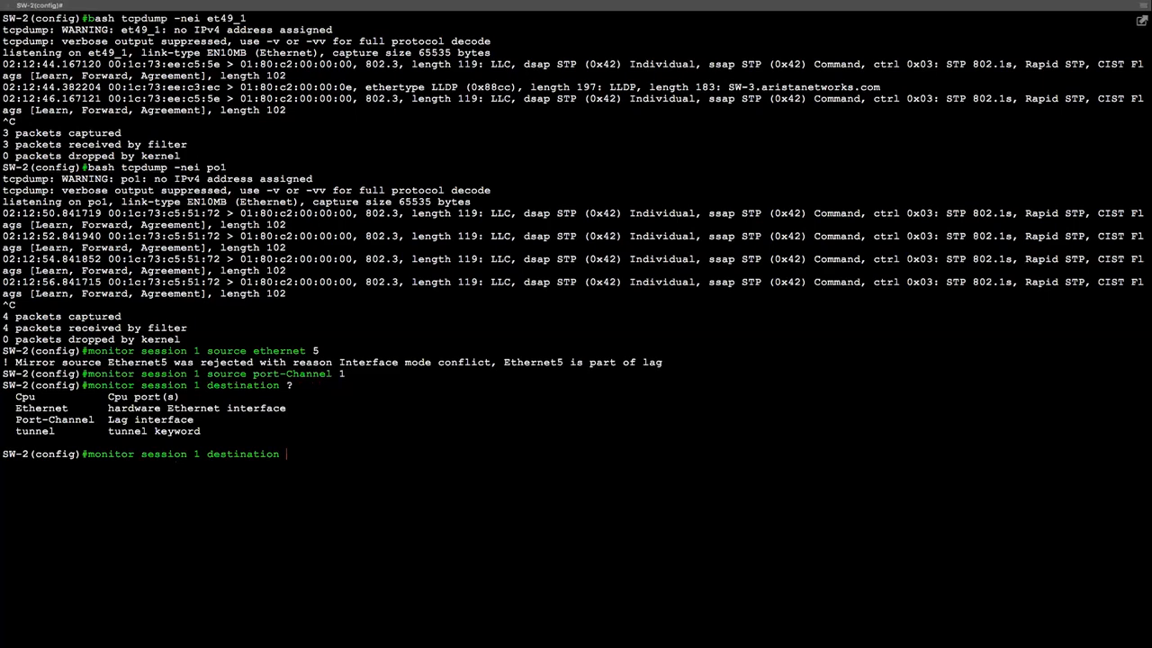
pyautogui.write('cpu')
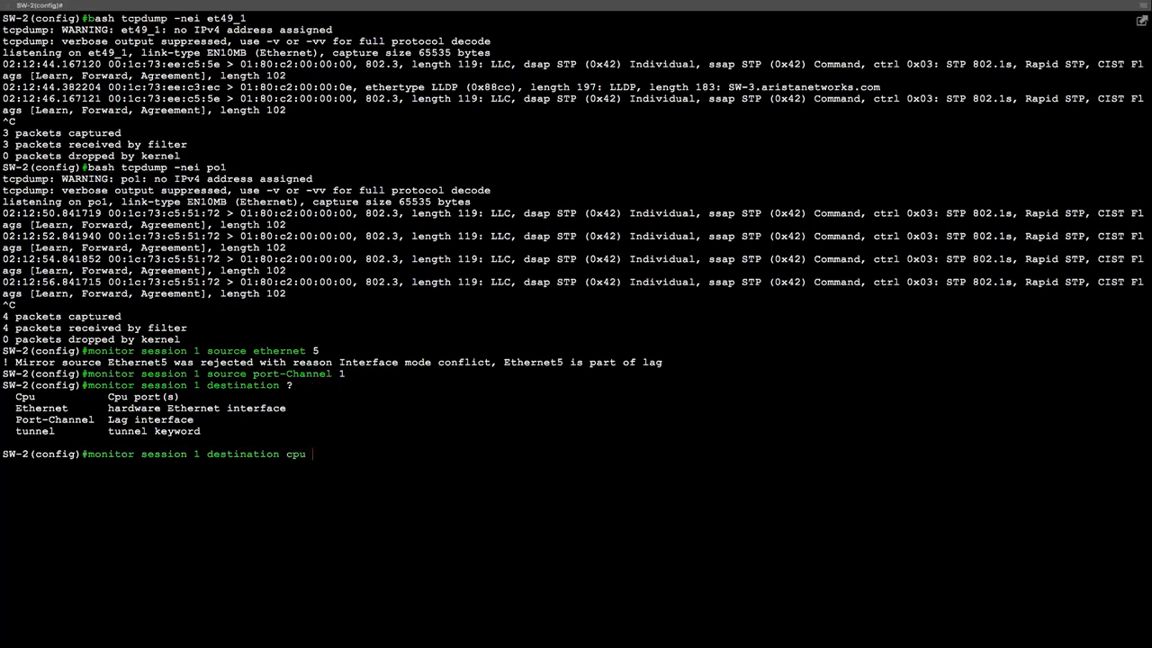
pyautogui.write('show moni')
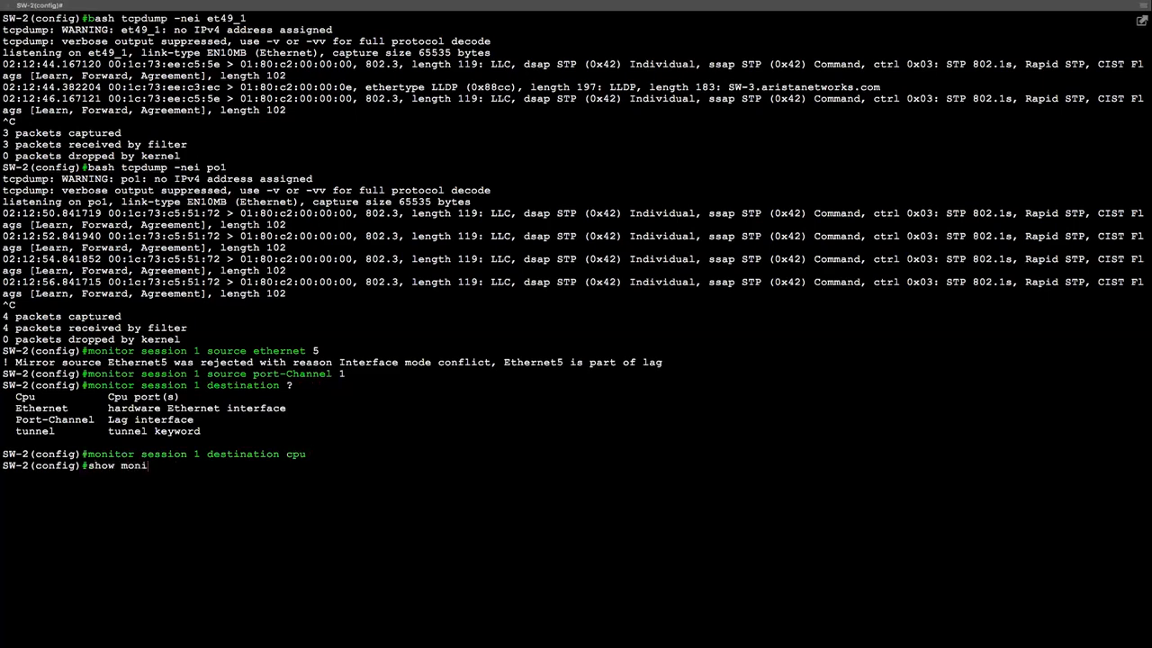
pyautogui.press('Return')
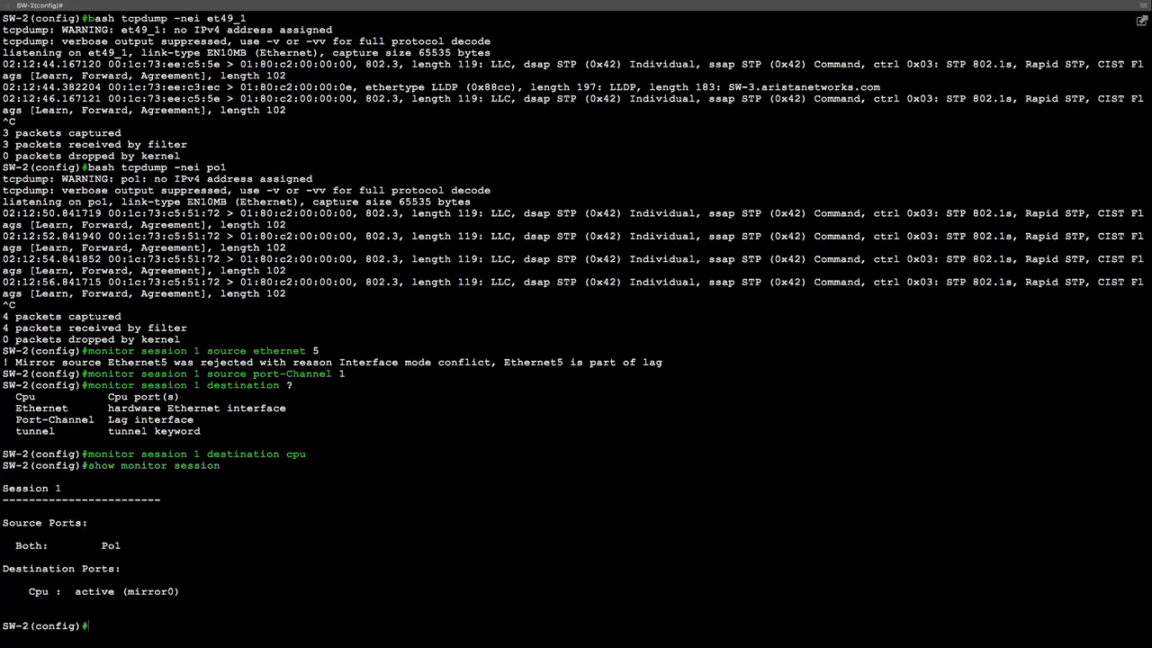
# - Capture mirrored traffic on mirror0 with tcpdump and stop it after viewing the frames
pyautogui.write('bash tcpdump -nei mirror0')
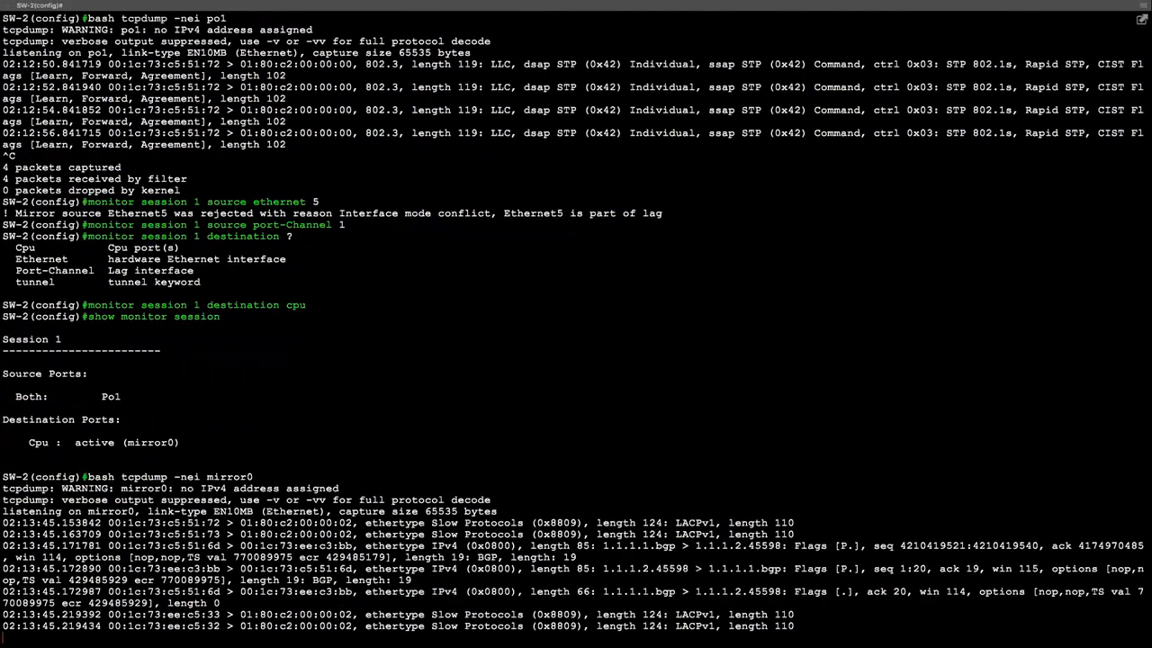
pyautogui.scroll(-3)
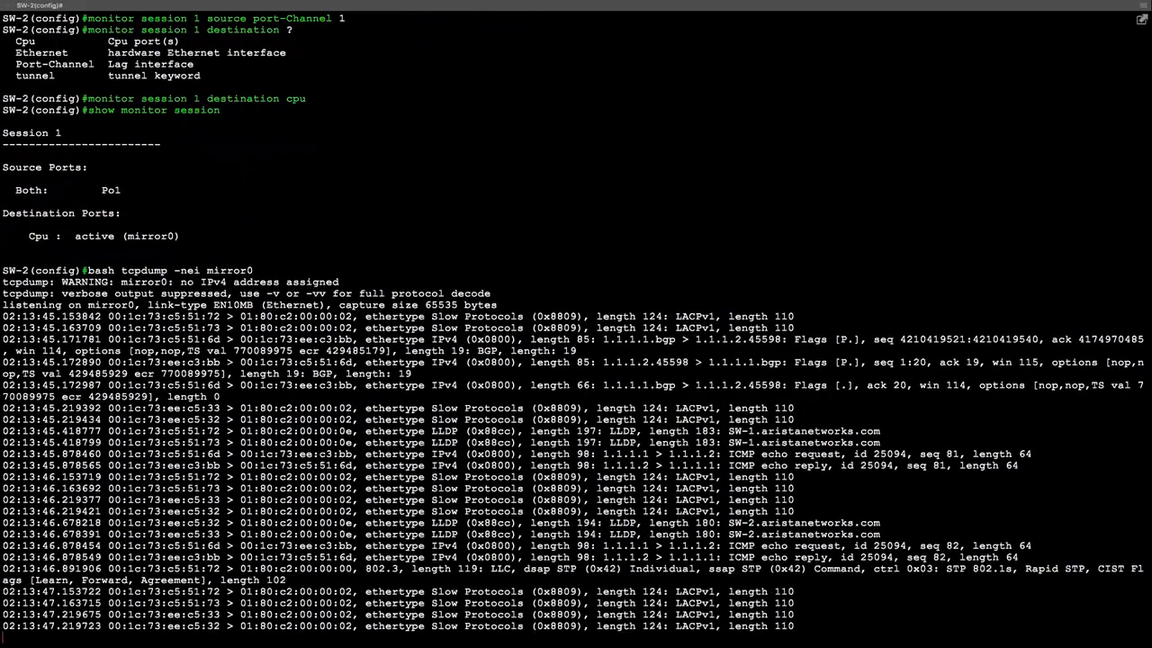
pyautogui.scroll(-3)
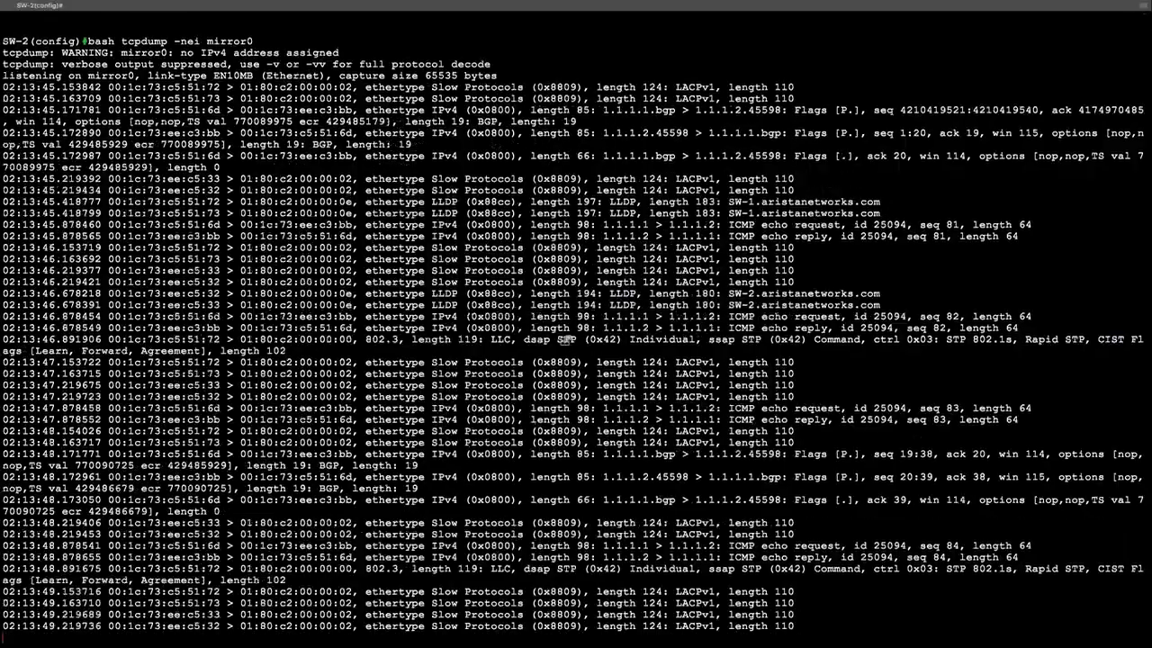
pyautogui.press('ctrl+c')
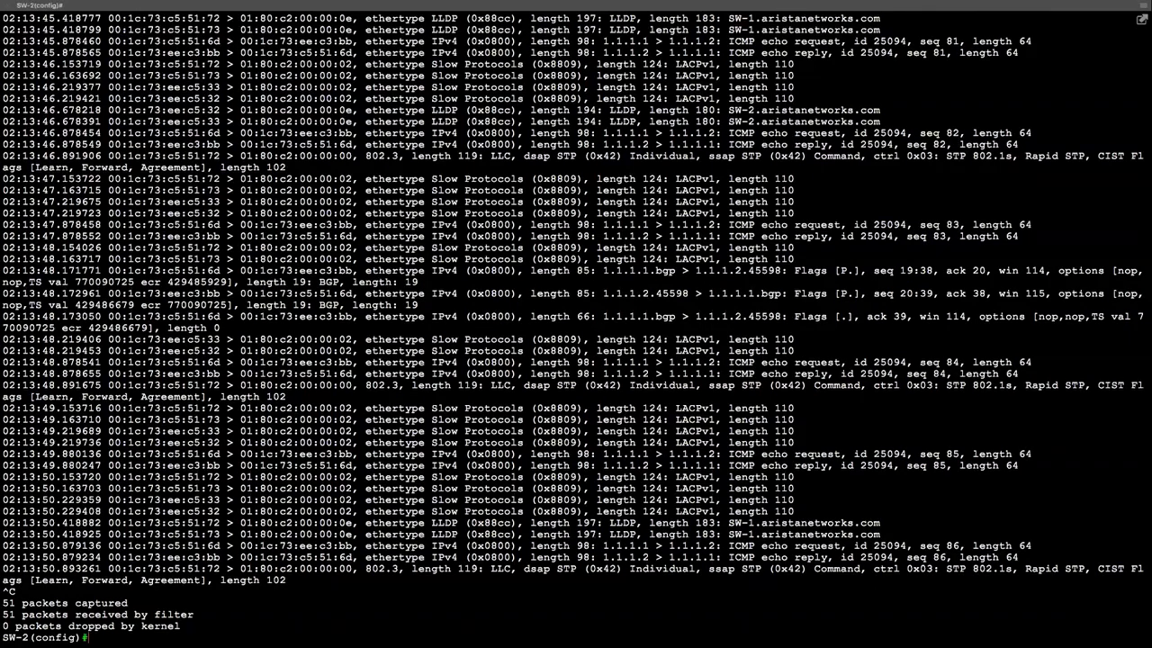
# - Run a mirror0 tcpdump filtered to source host 1.1.1.1, showing its ICMP echo requests
pyautogui.write('bash tcpdump -nei mirror0 s')
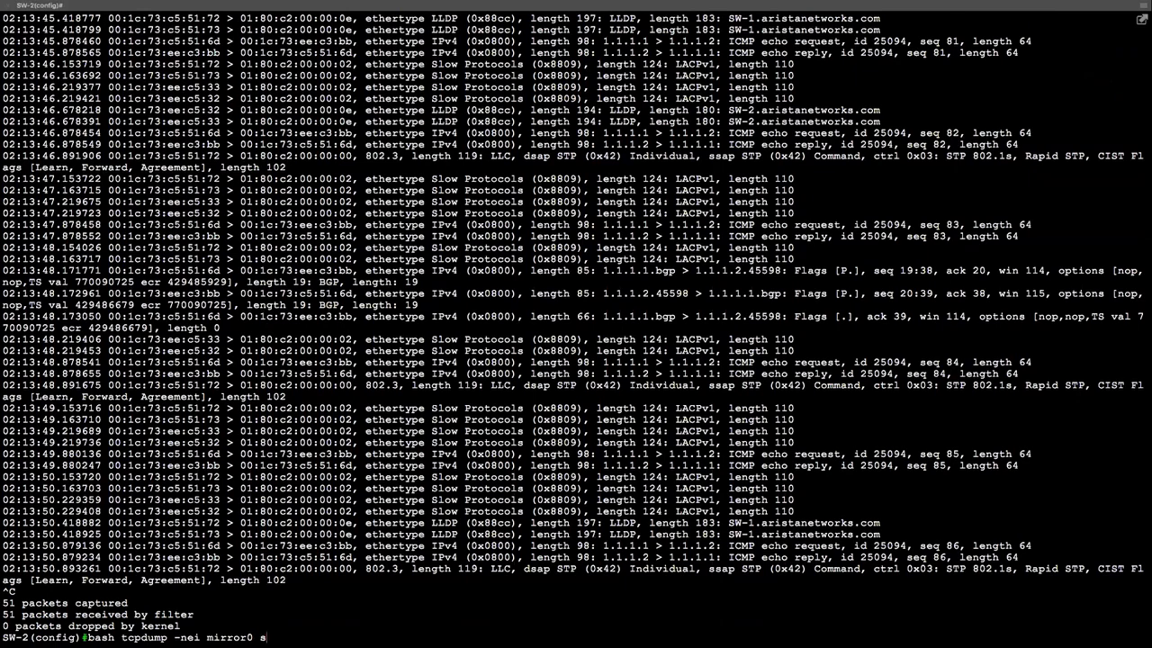
pyautogui.write('rc host 1.1.1.')
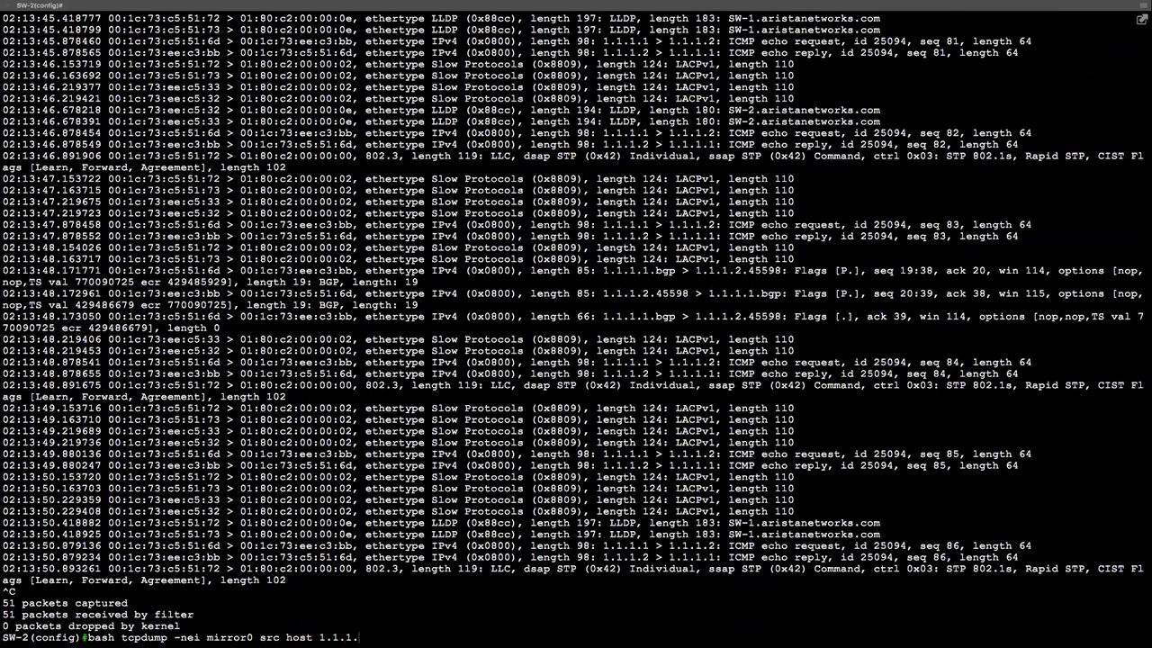
pyautogui.press('Return')
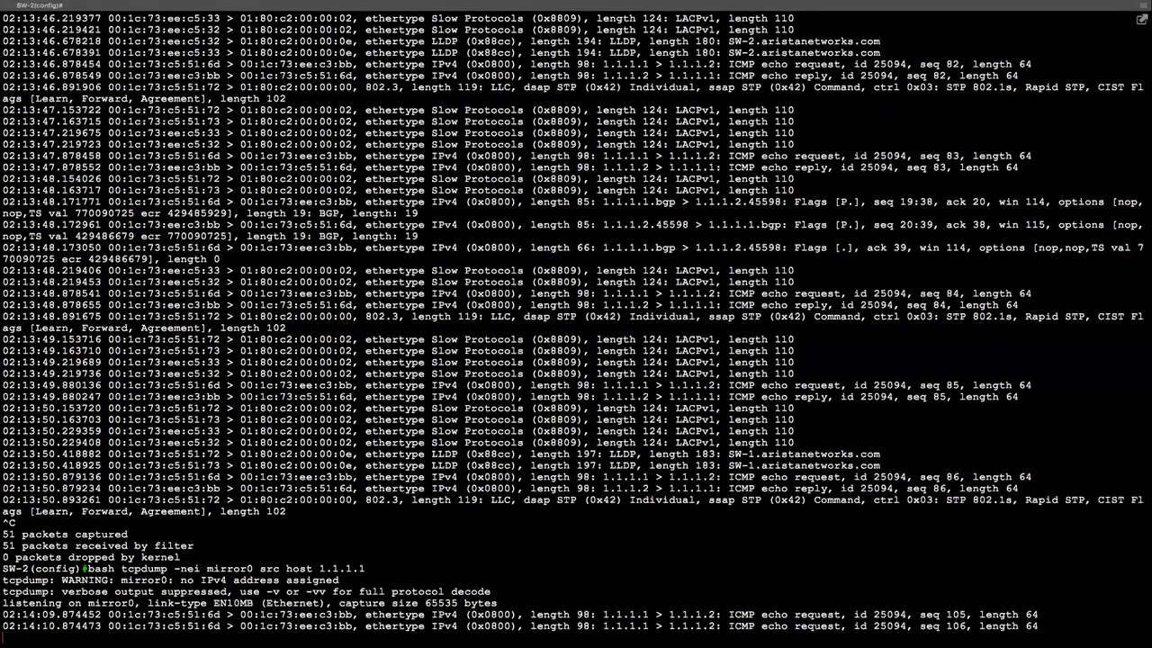
pyautogui.scroll(-3)
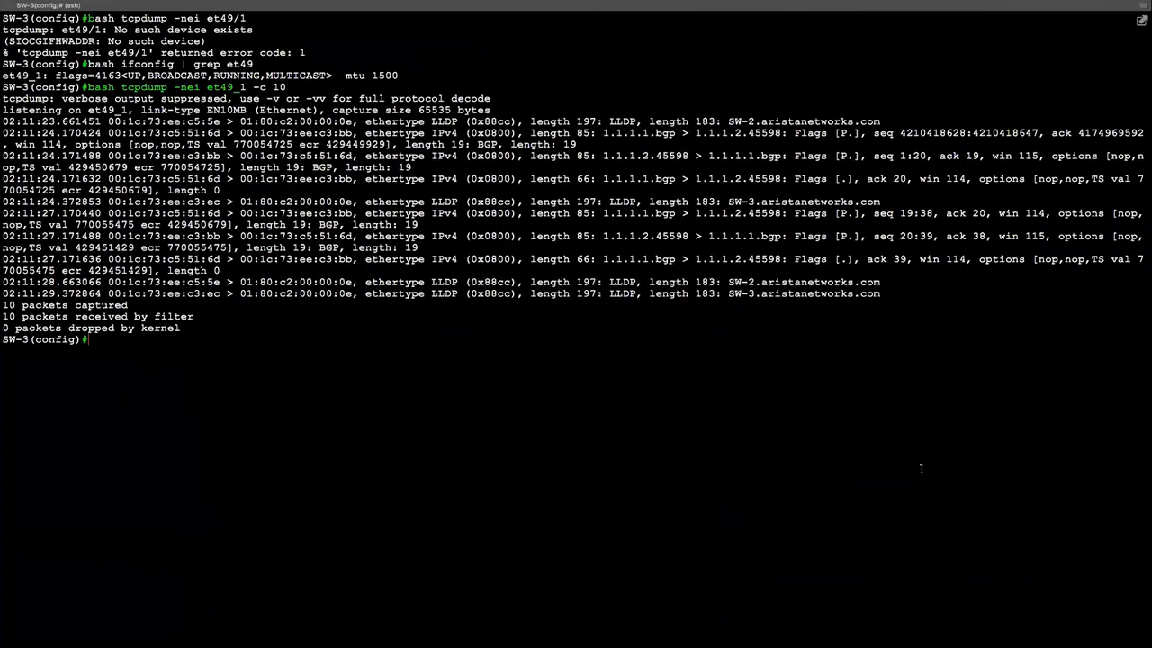
# - Capture 10 packets across all interfaces on SW-3 with 'bash tcpdump -nei any -c 10'
pyautogui.write('bash tcpdump -nei et49_1')
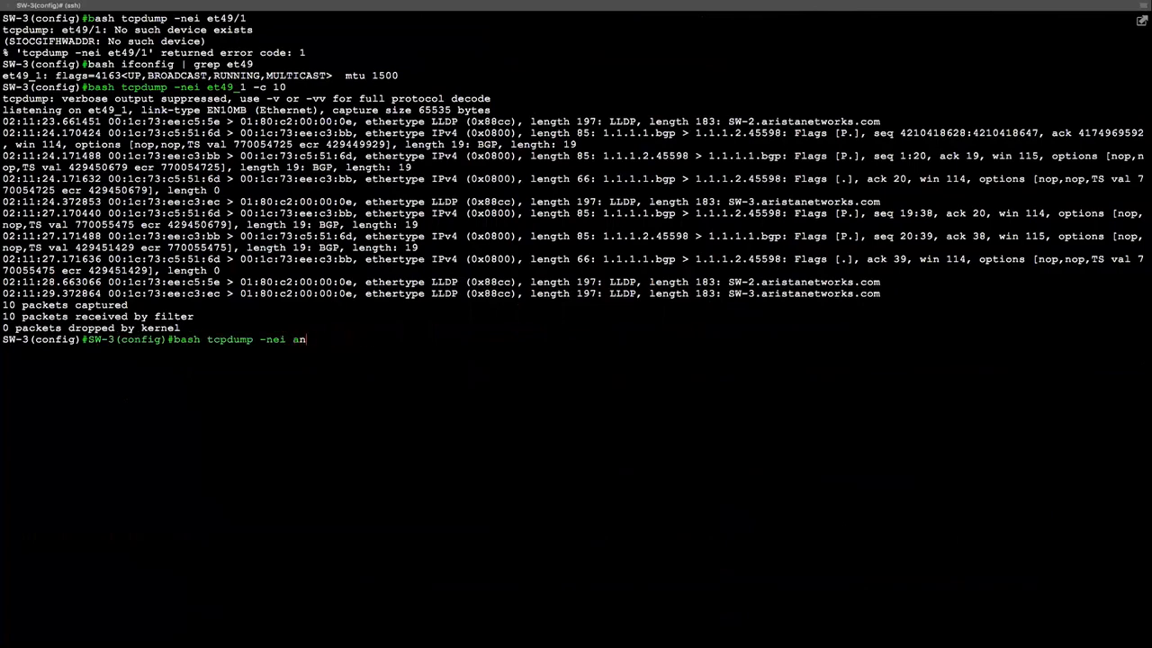
pyautogui.write('y -c 1')
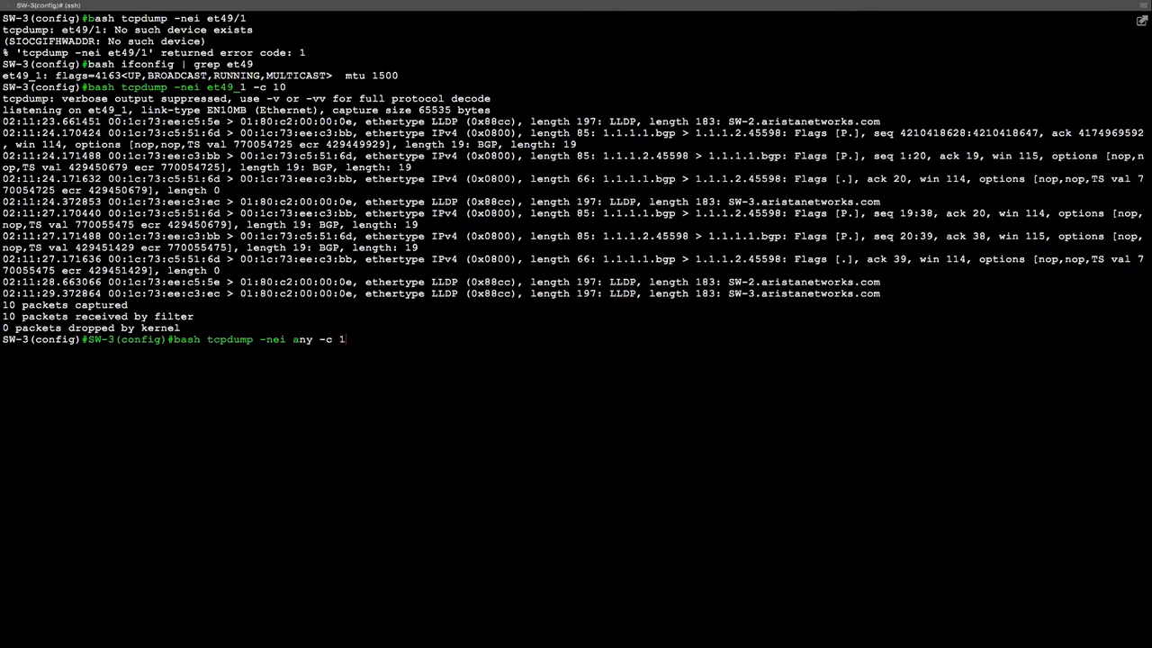
pyautogui.press('Return')
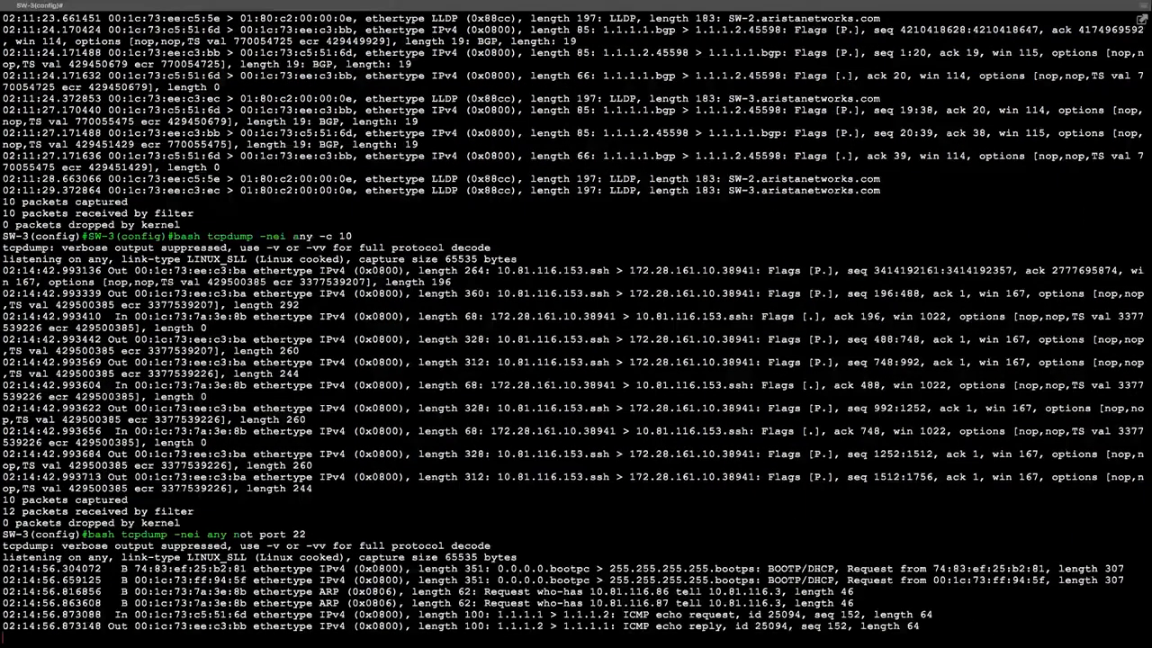
pyautogui.scroll(-3)
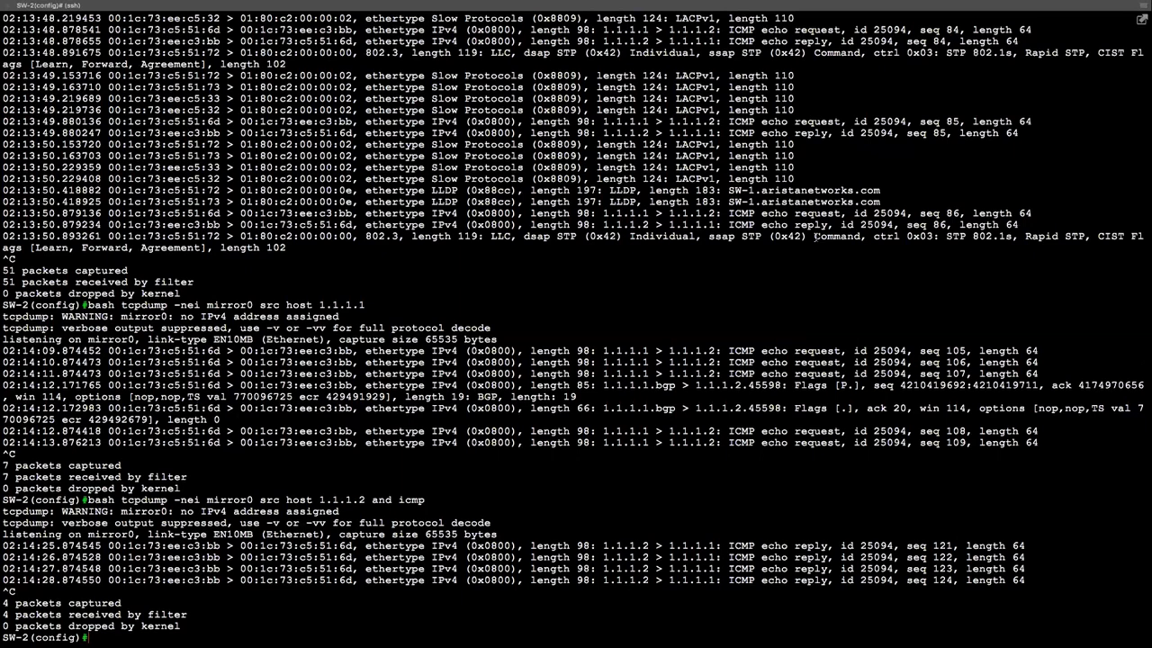
# - Remove monitor session 1, start sFlow with 'sflow run' and show the sFlow interfaces
pyautogui.write('no monitor session 1')
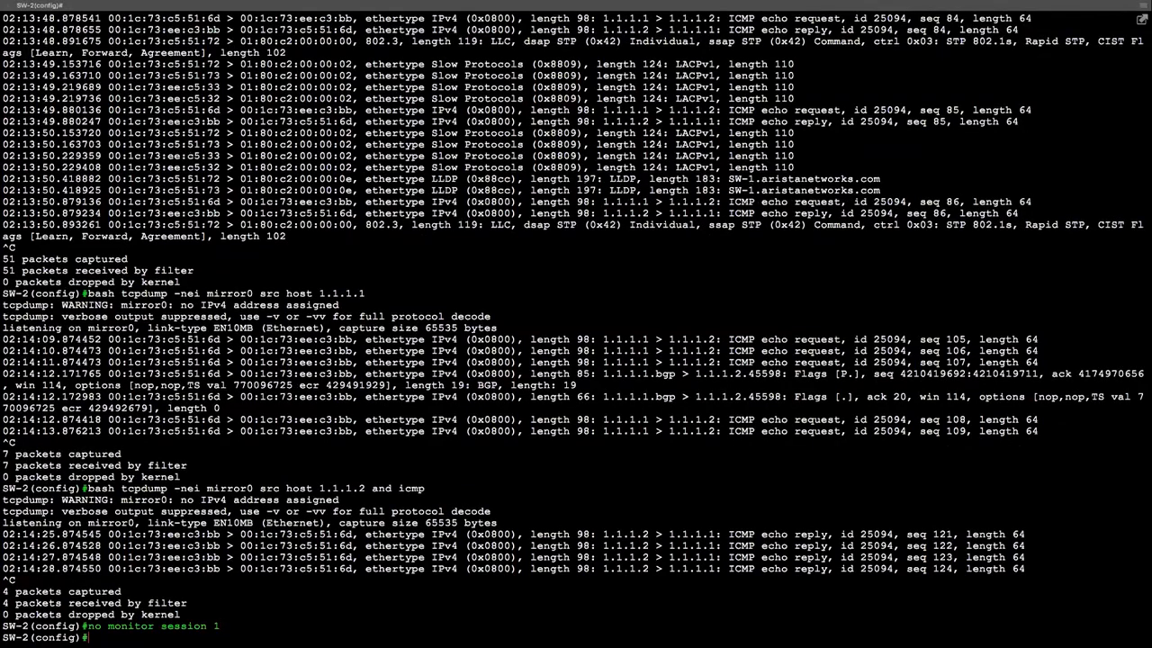
pyautogui.write('sflow run')
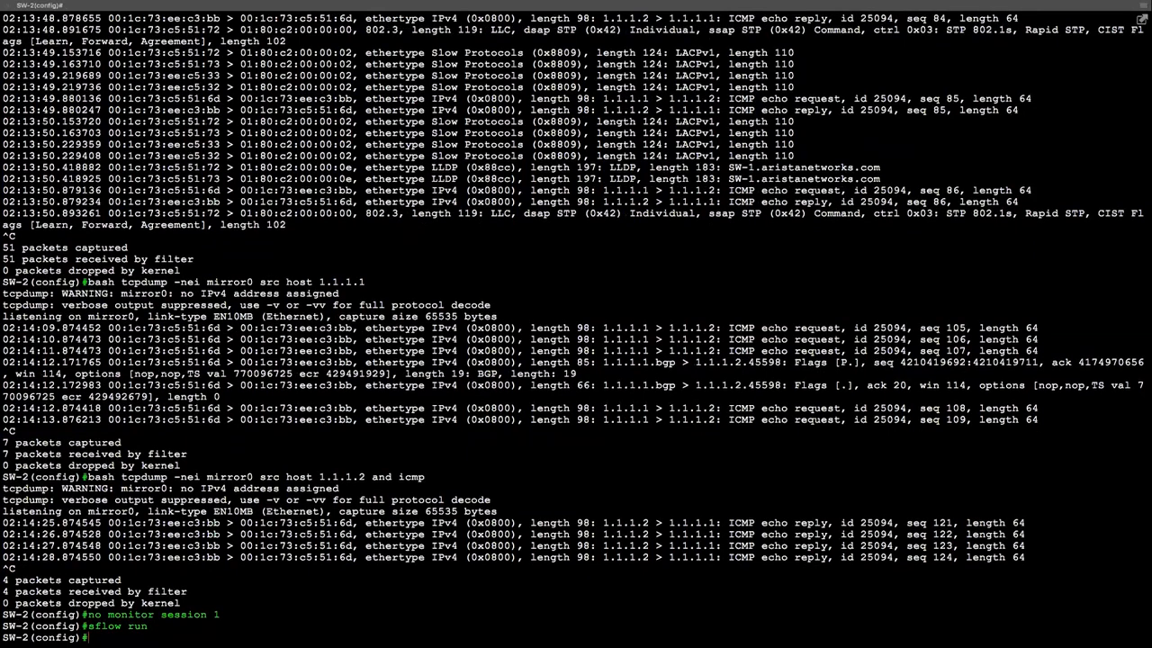
pyautogui.write('show sflow interfaces')
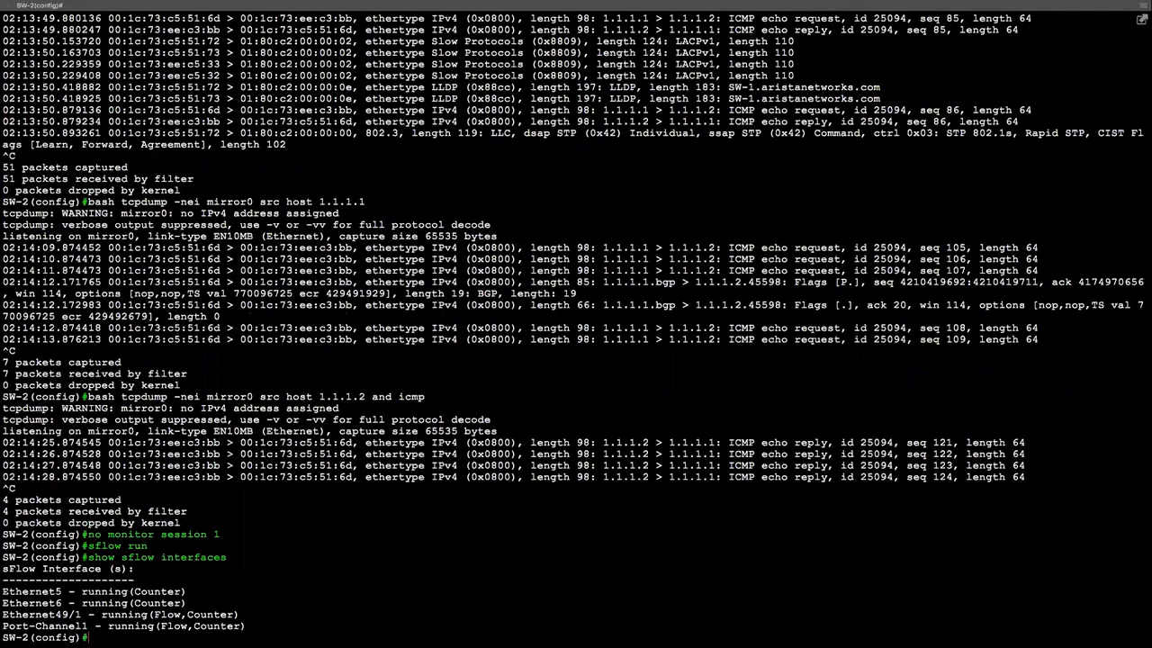
# - Enter interface range et5,6,49/1 to disable sFlow on the Port-Channel1 member ports
pyautogui.write('int et')
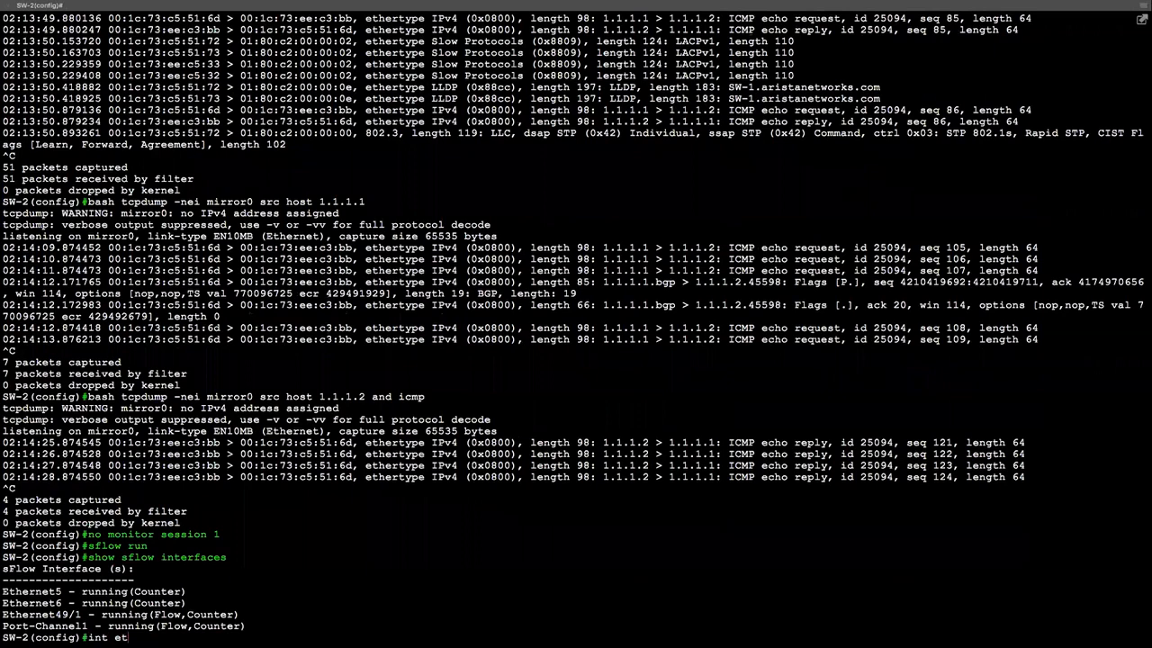
pyautogui.write('5,6')
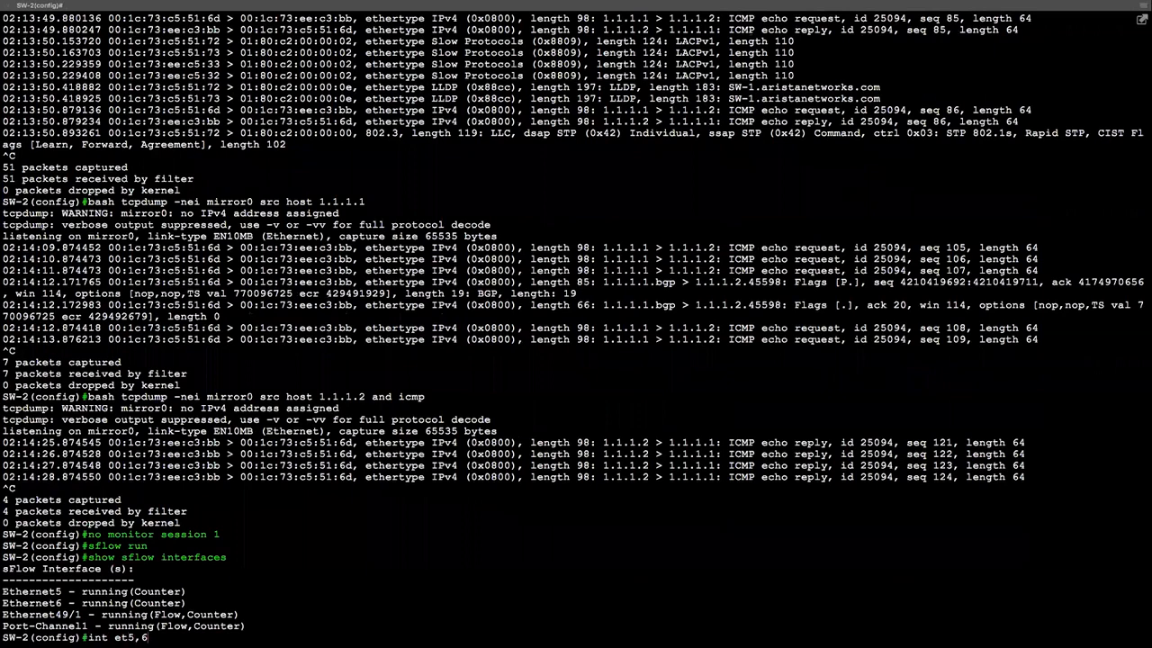
pyautogui.write('49/1')
pyautogui.write('swho s')
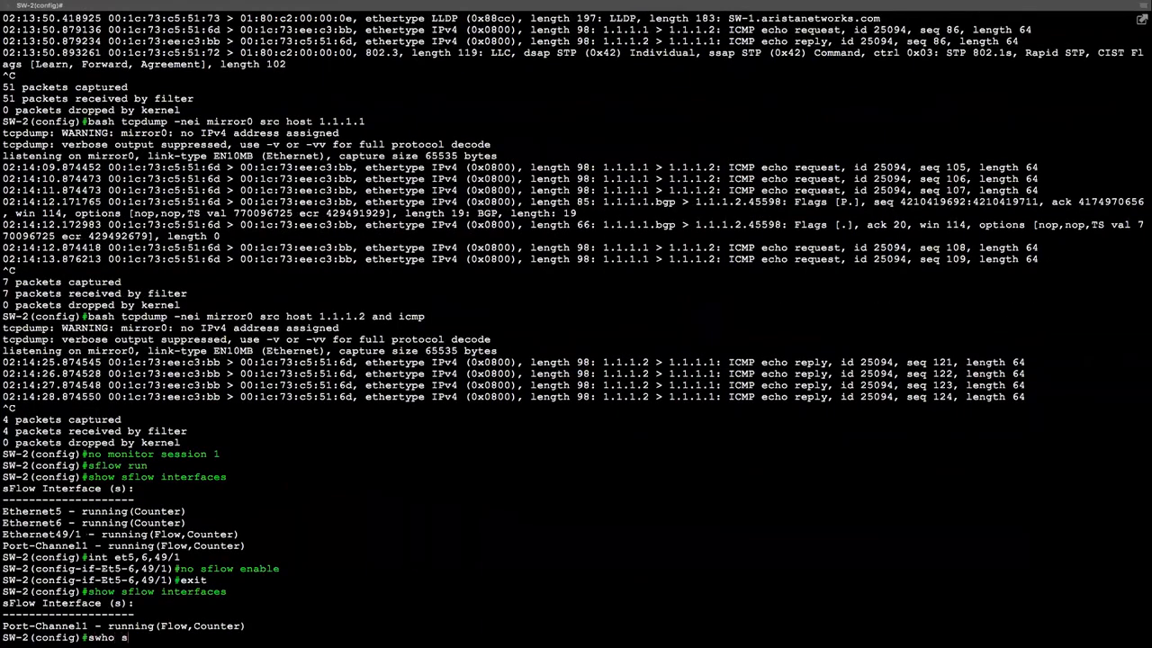
pyautogui.press('BackSpace')
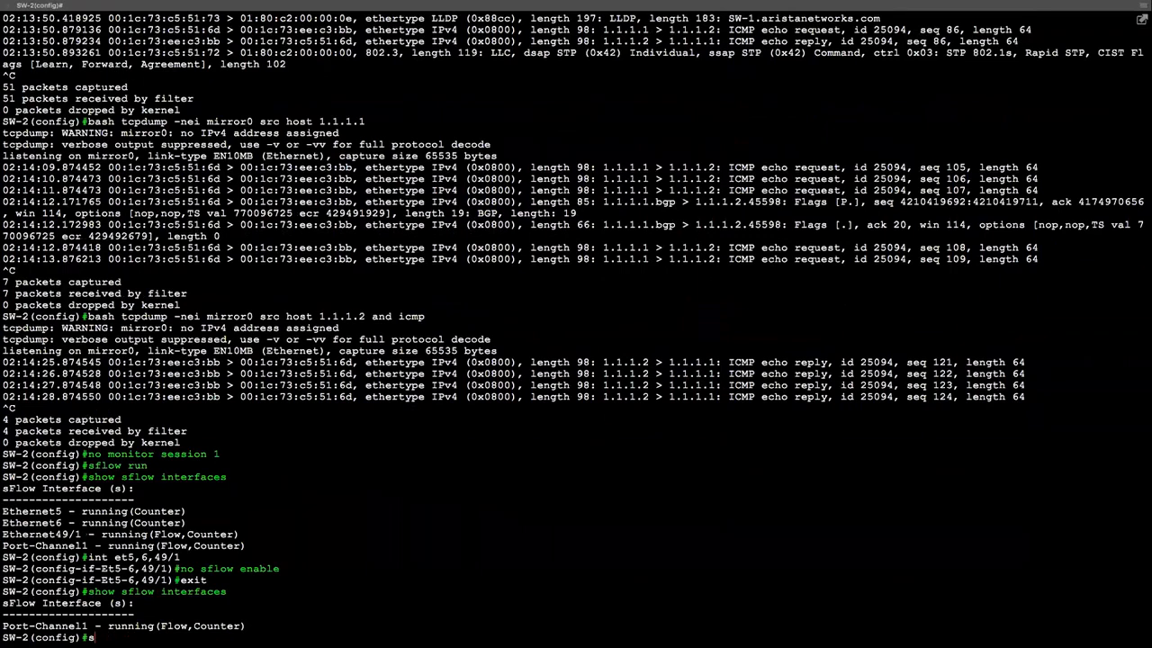
# - Show sFlow with sample rate 1, then capture po1 traffic with 'bash tcpdump -nei po1'
pyautogui.write('show sflow')
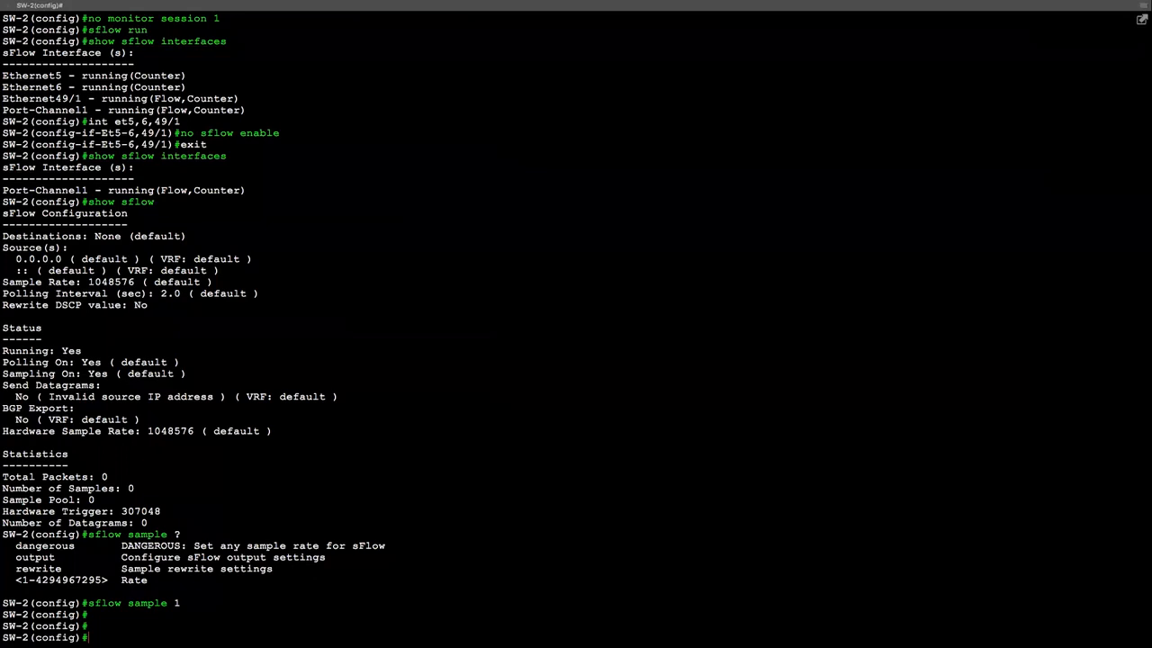
pyautogui.write('bash tcpdump -nei po1')
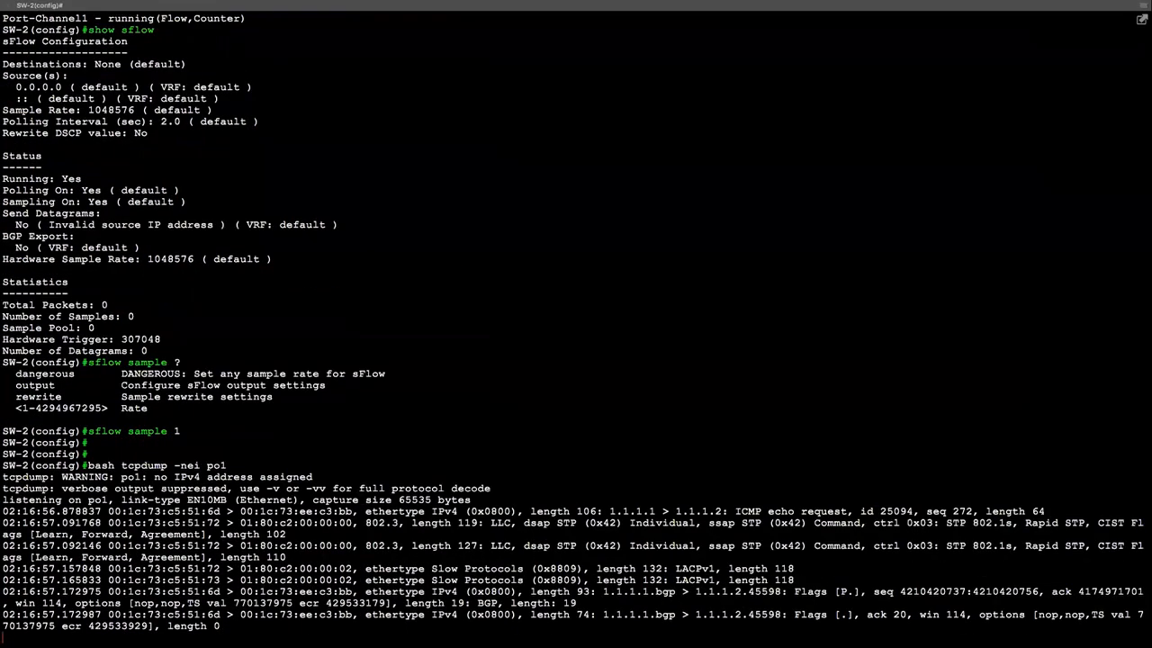
pyautogui.scroll(-3)
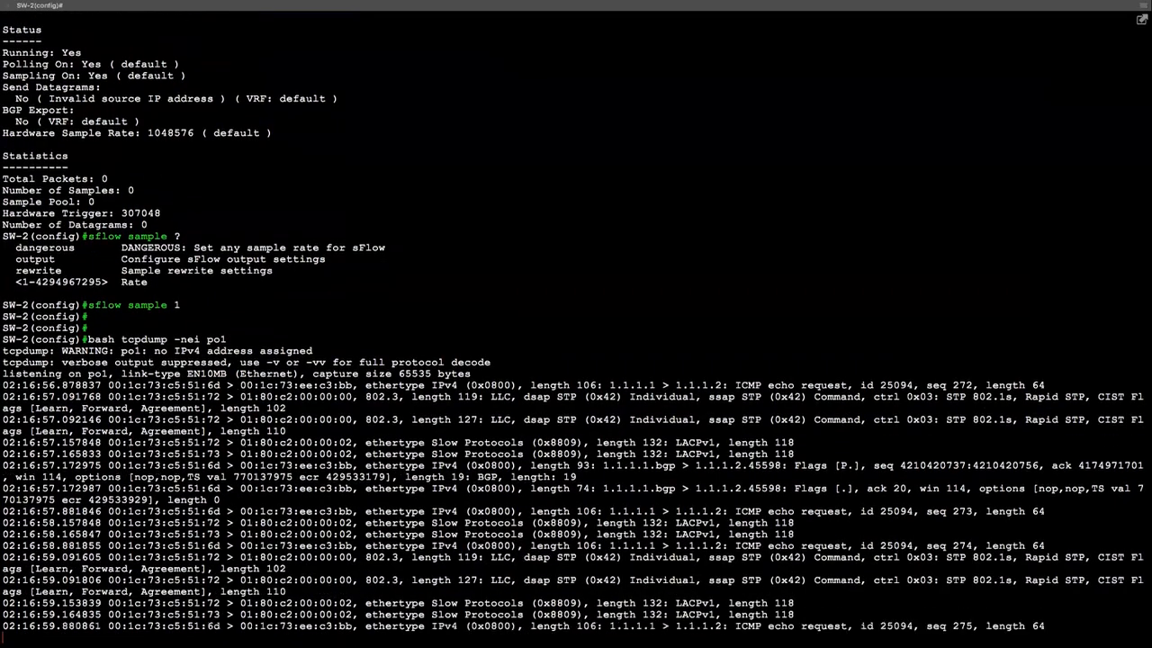